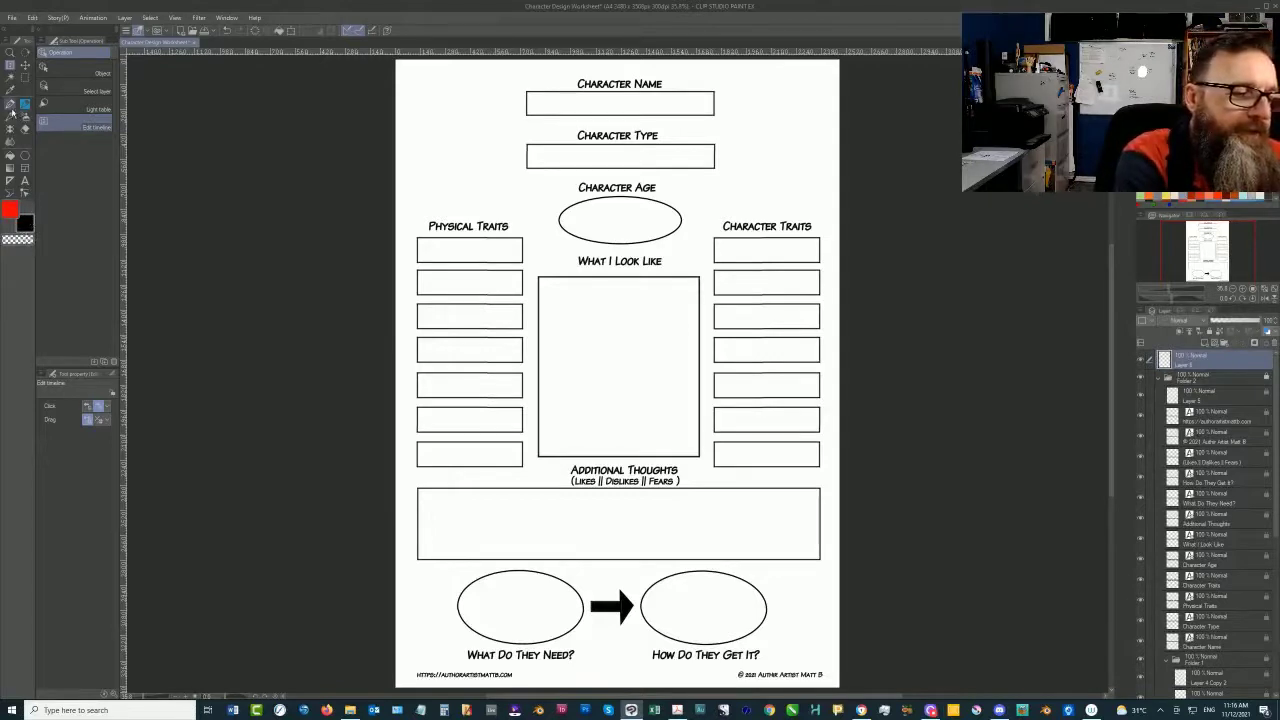
# Hand-write the name JARROD FANGS inside the Character Name box.
pyautogui.click(12, 114)
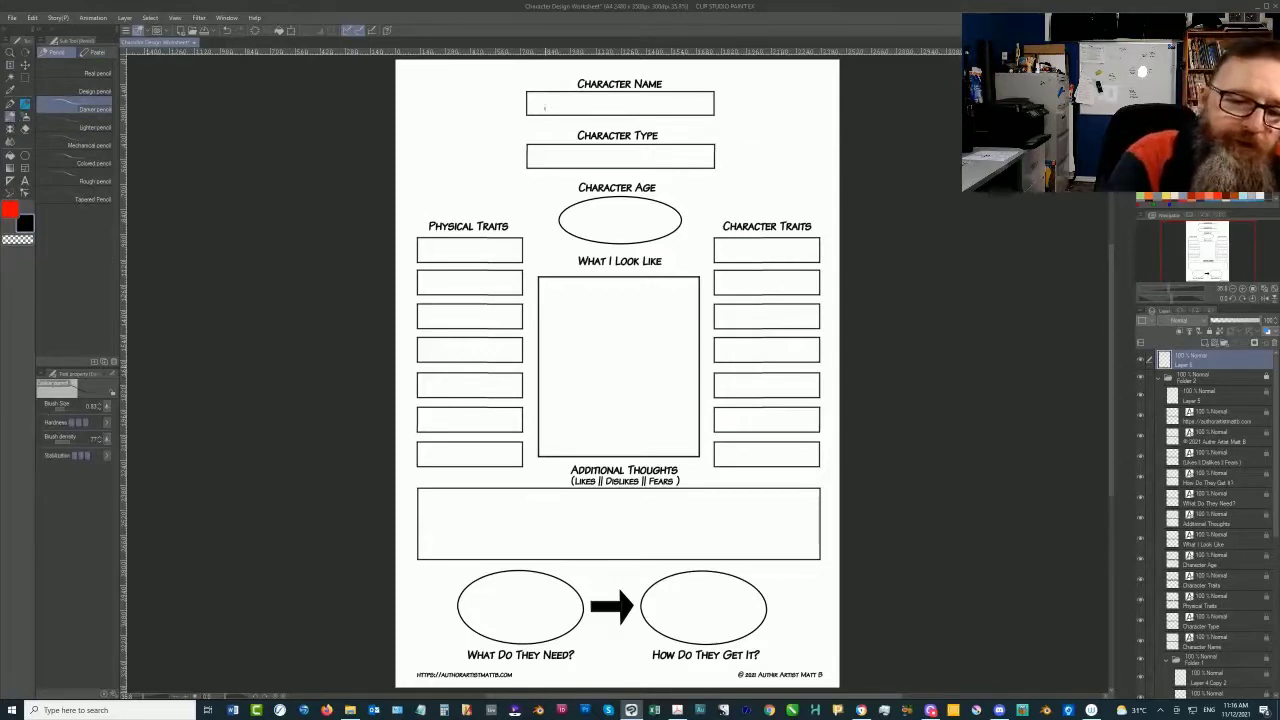
pyautogui.write('Ji')
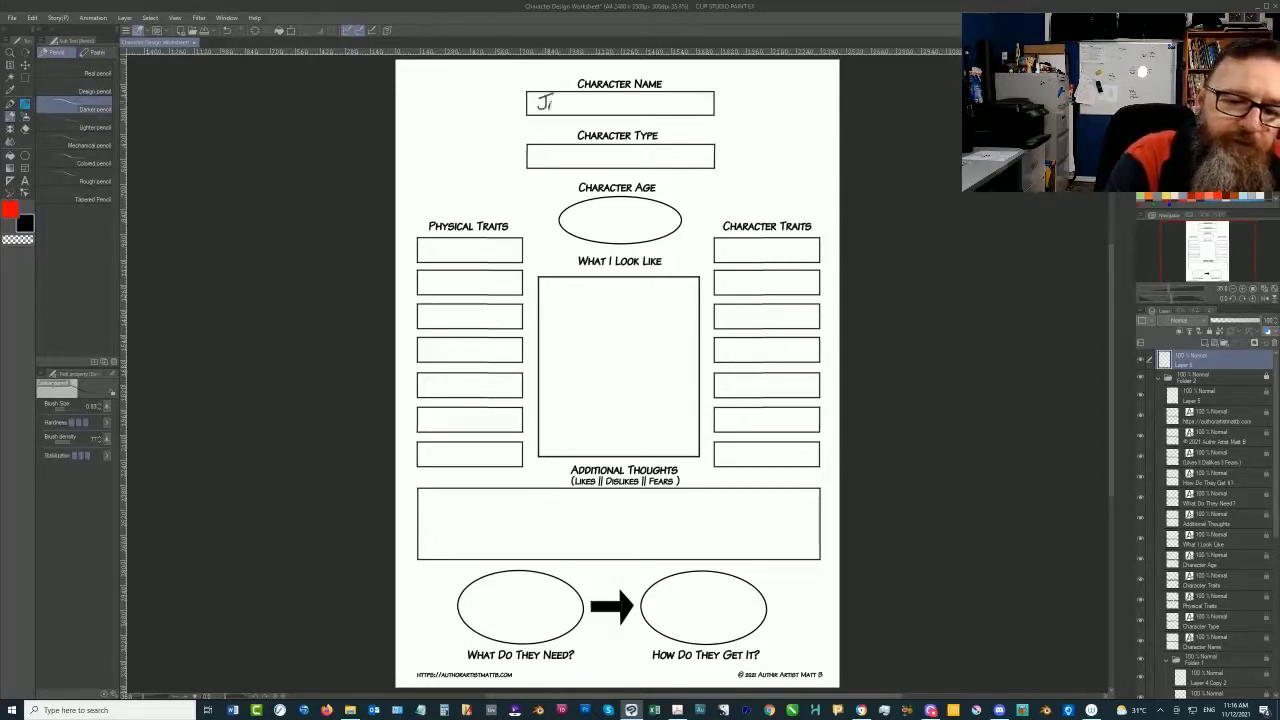
pyautogui.write('arro')
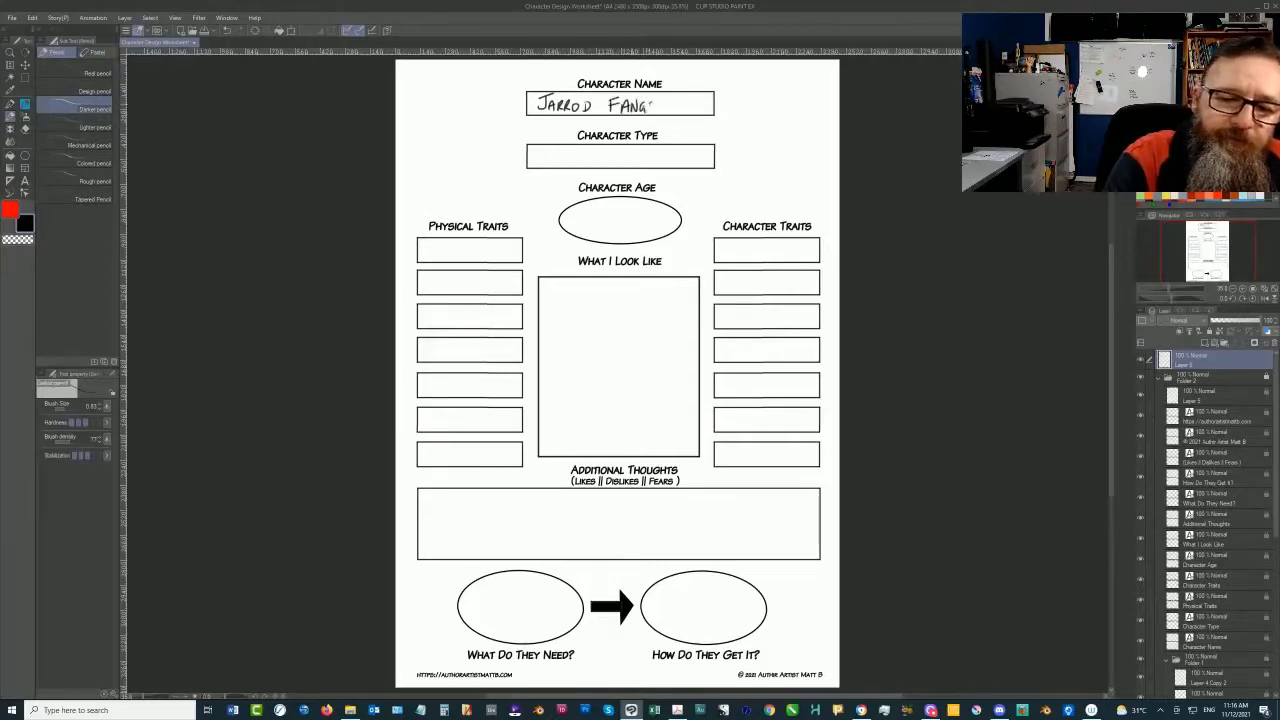
pyautogui.write('S')
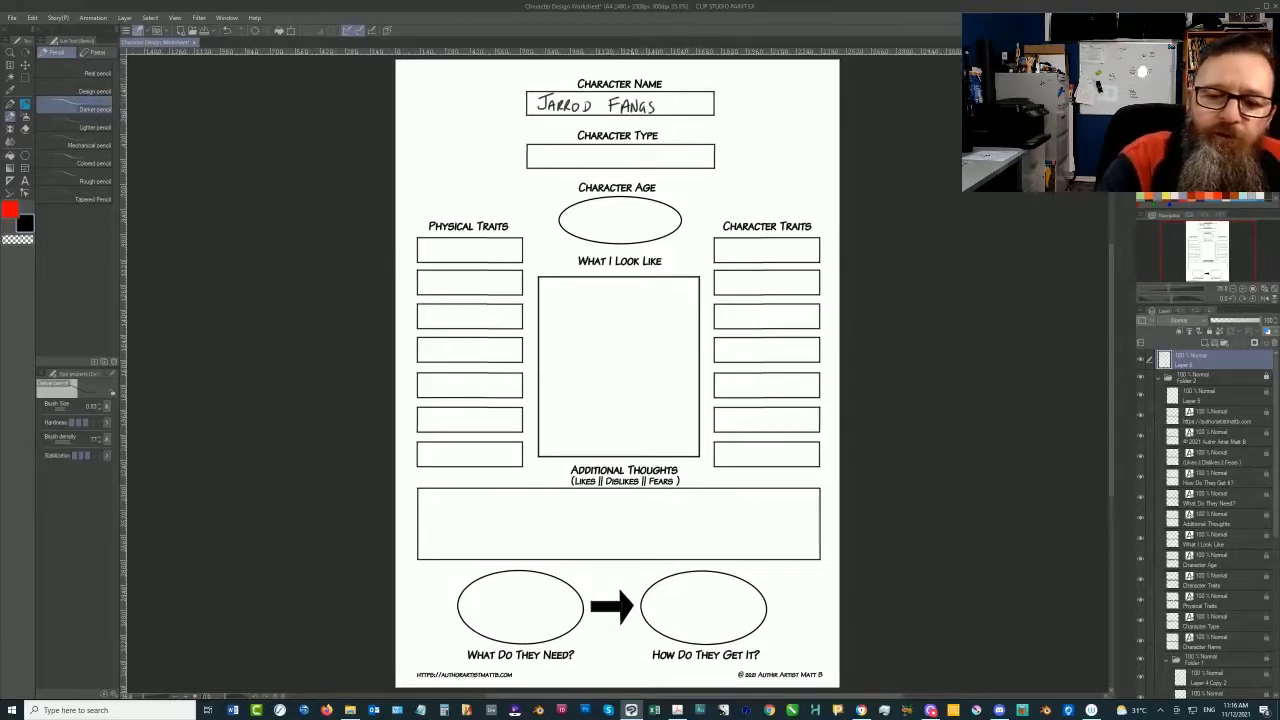
# Jot the alternate spelling PHANGS to the right of the name box.
pyautogui.write('PH')
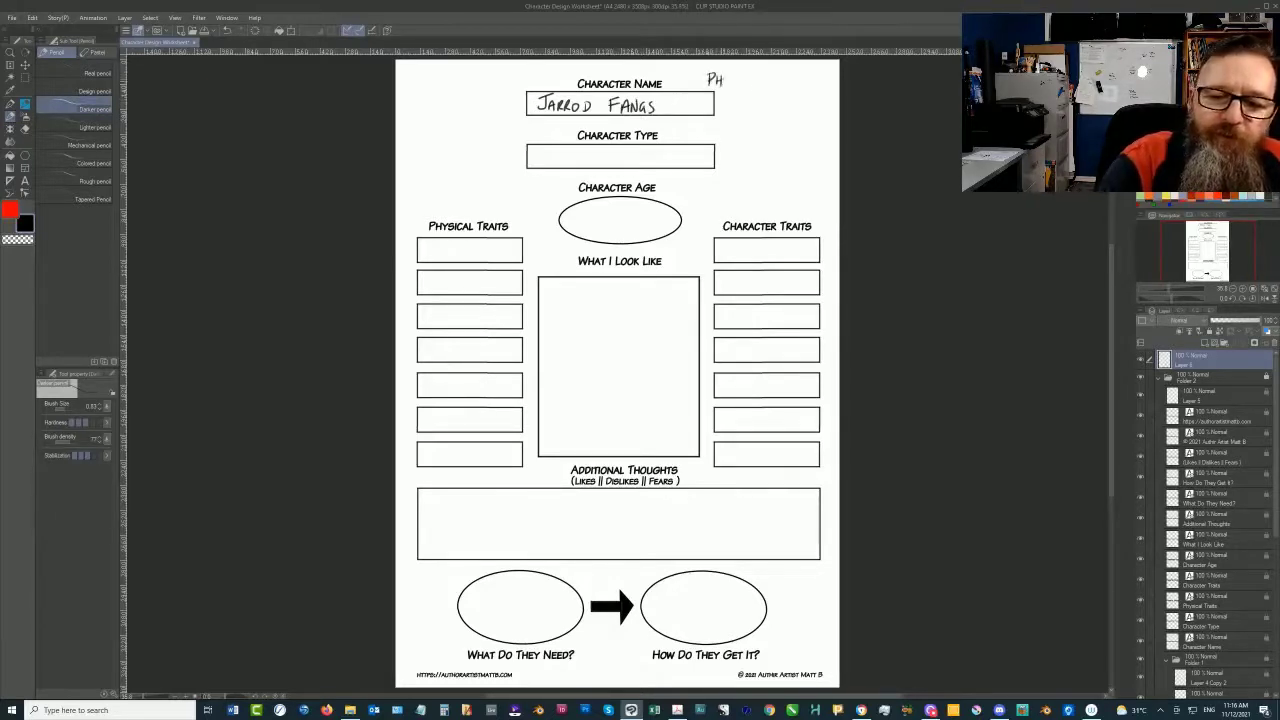
pyautogui.write('PHANG')
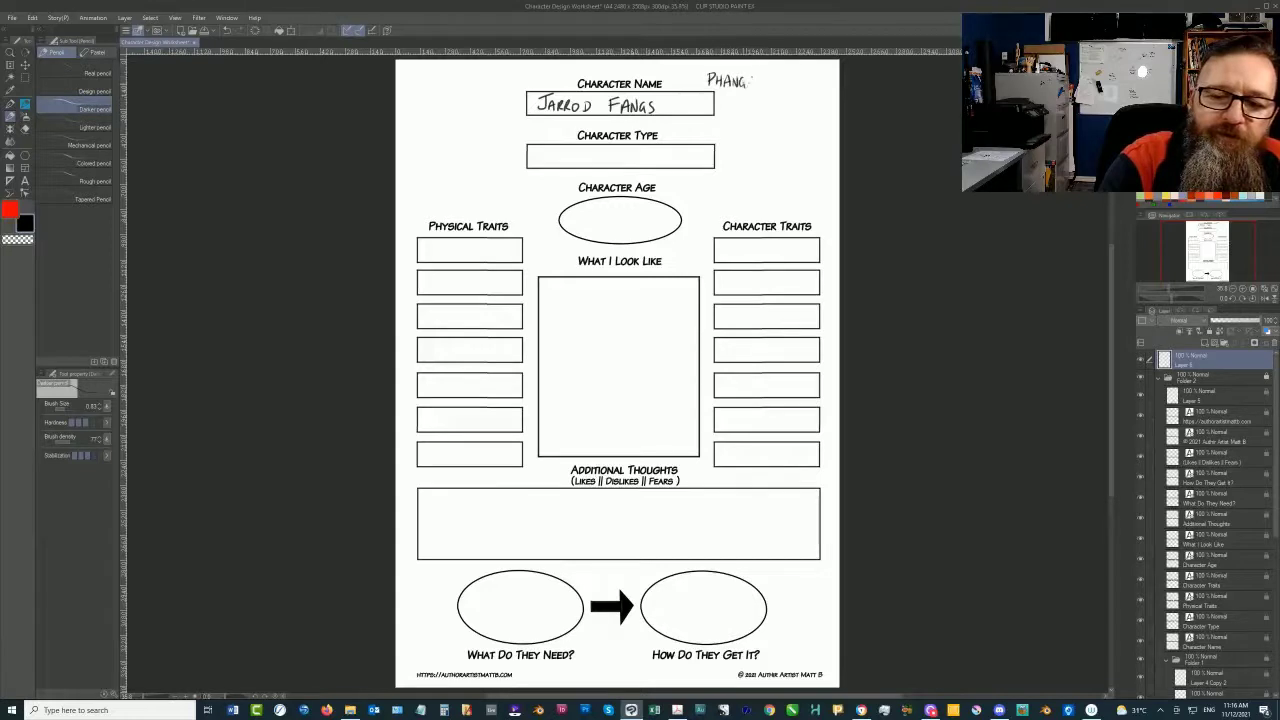
pyautogui.write('S ??')
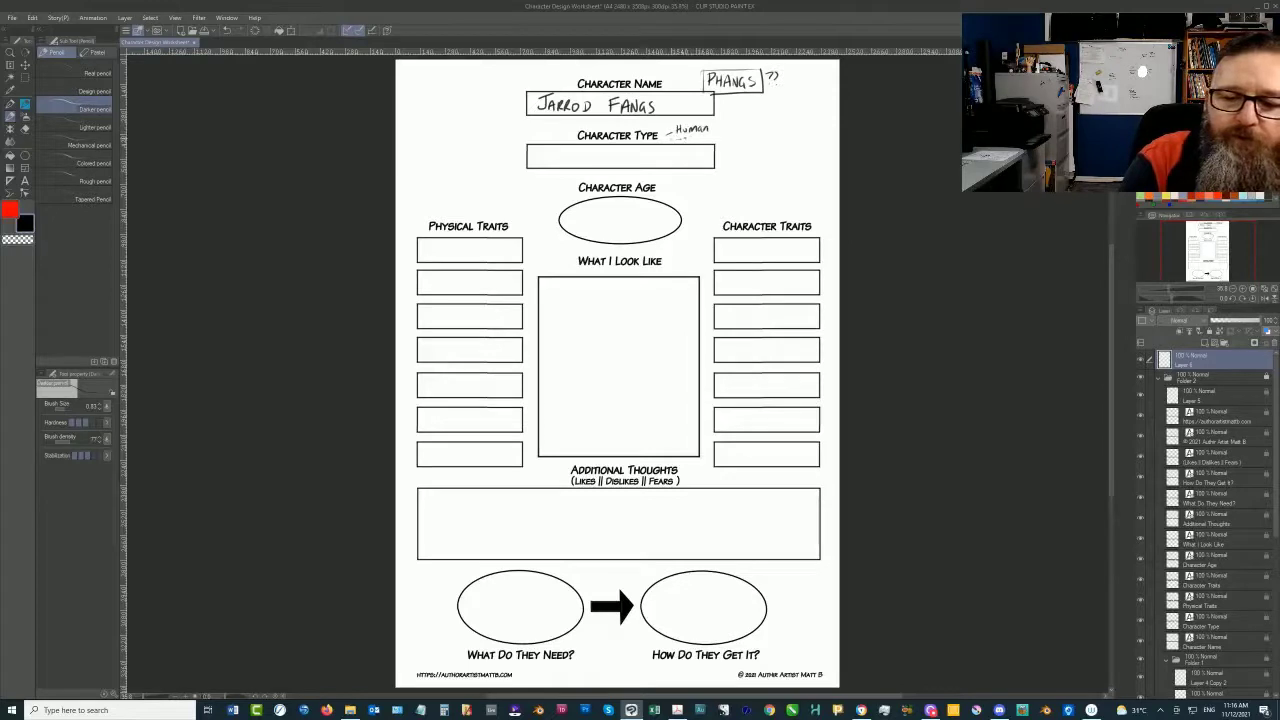
# Note the type options Human / Monster / Alien / Object beside the Character Type label.
pyautogui.write('Alien')
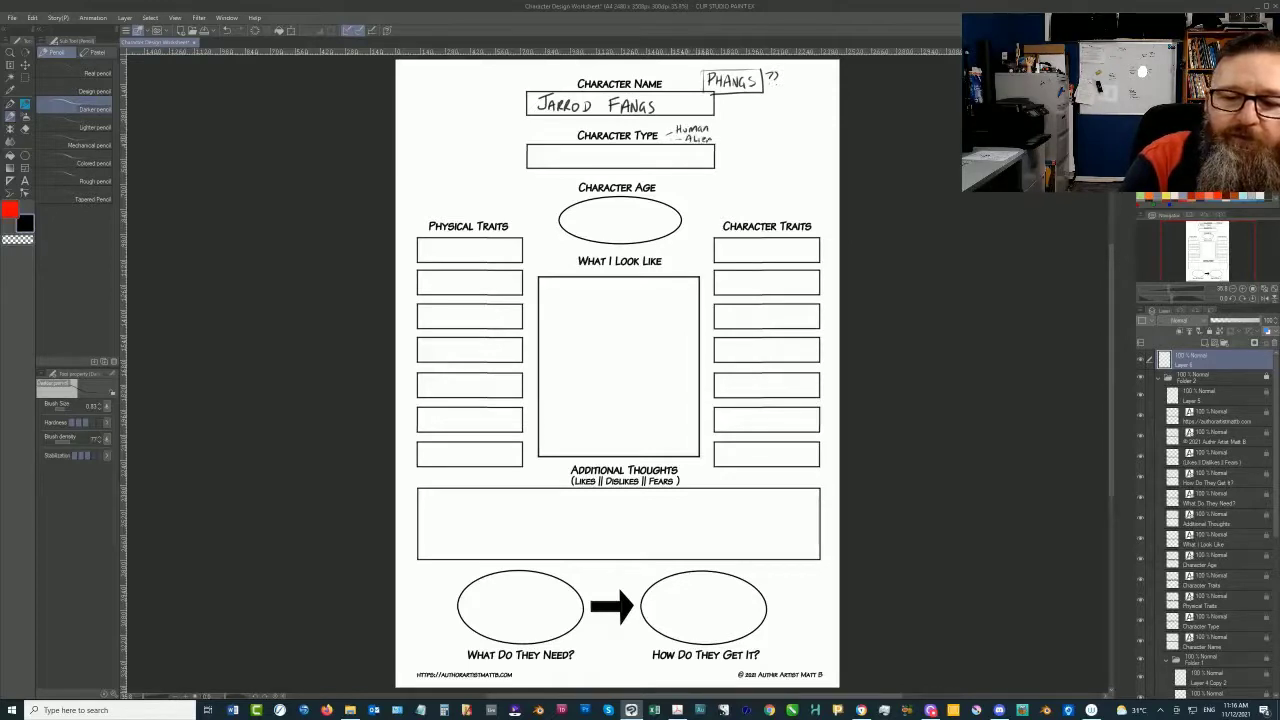
pyautogui.write('Monster')
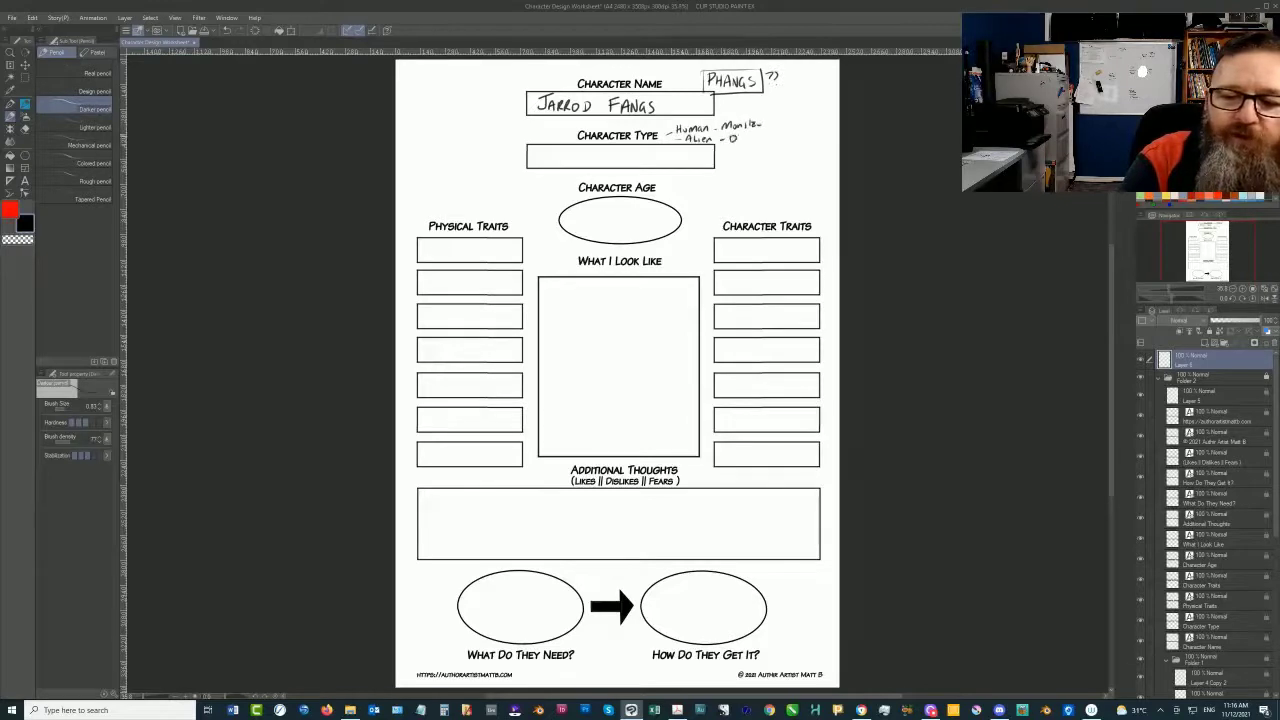
pyautogui.write('Object')
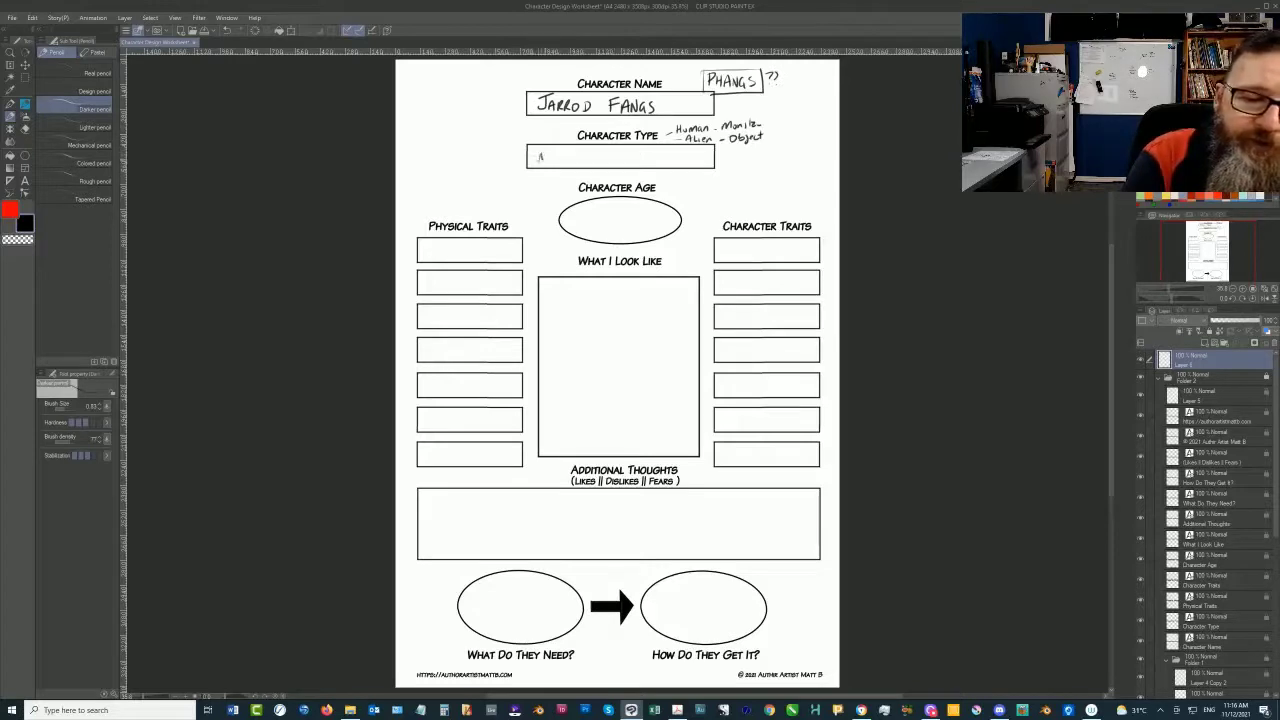
# Write MALE - HUMAN inside the Character Type box.
pyautogui.write('MALE')
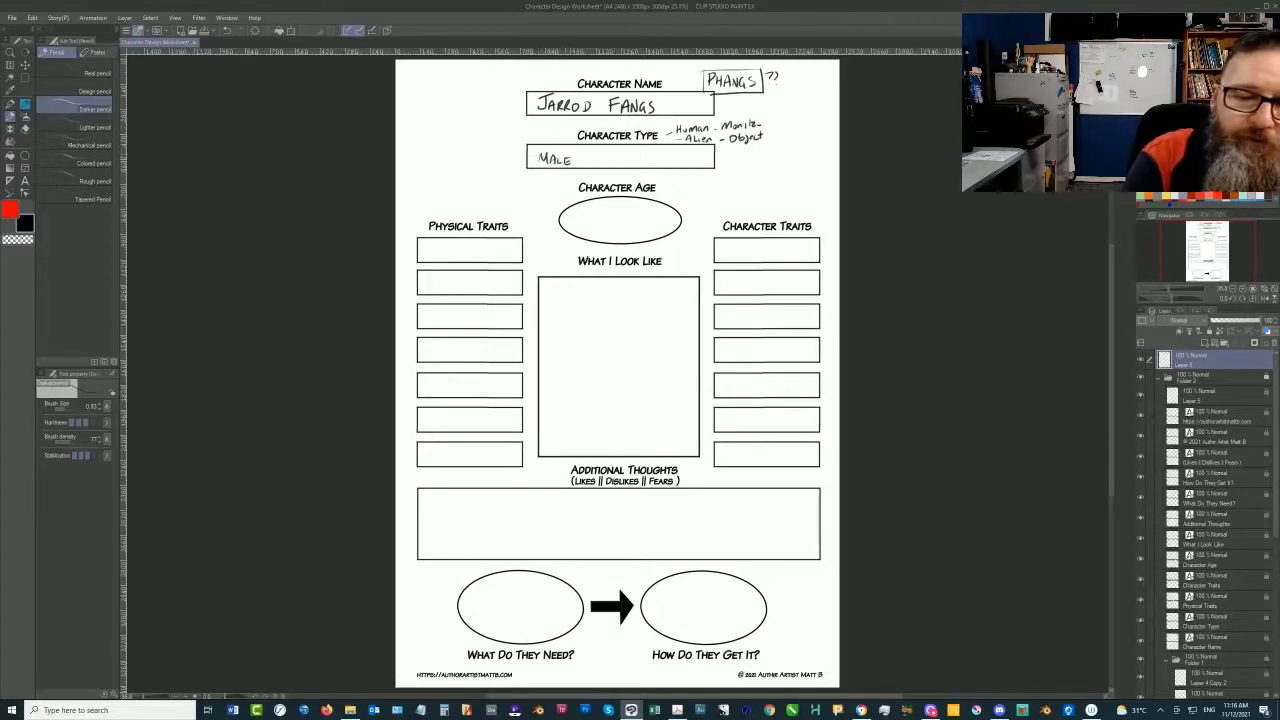
pyautogui.write('- H')
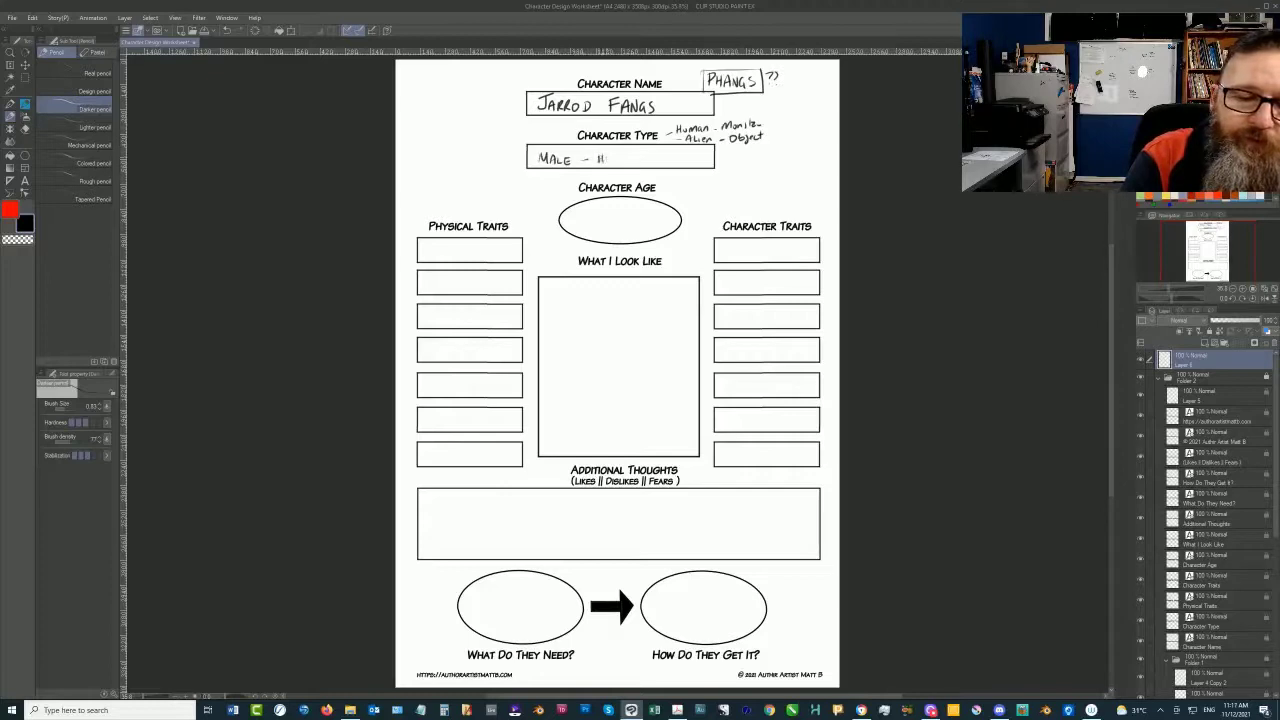
pyautogui.write('HUMAN')
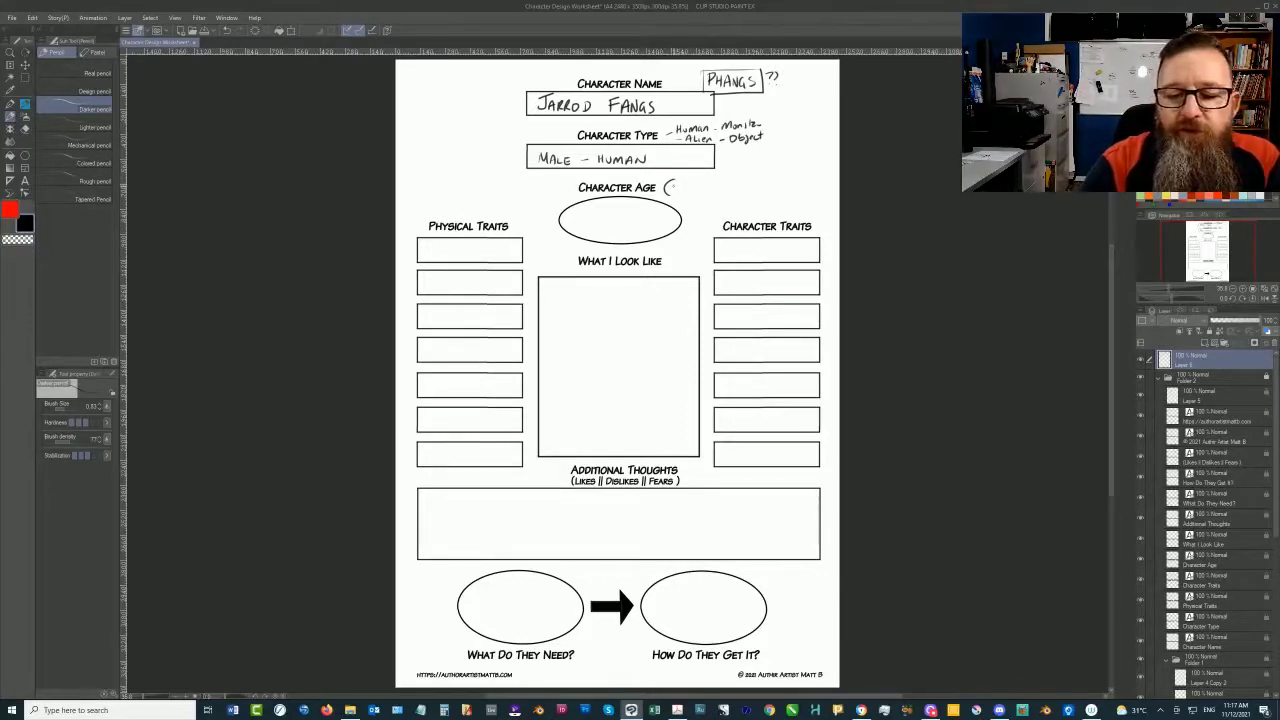
# Write (1-2 yrs) beside Character Age and an age of about 16 in the oval below.
pyautogui.write('1-2')
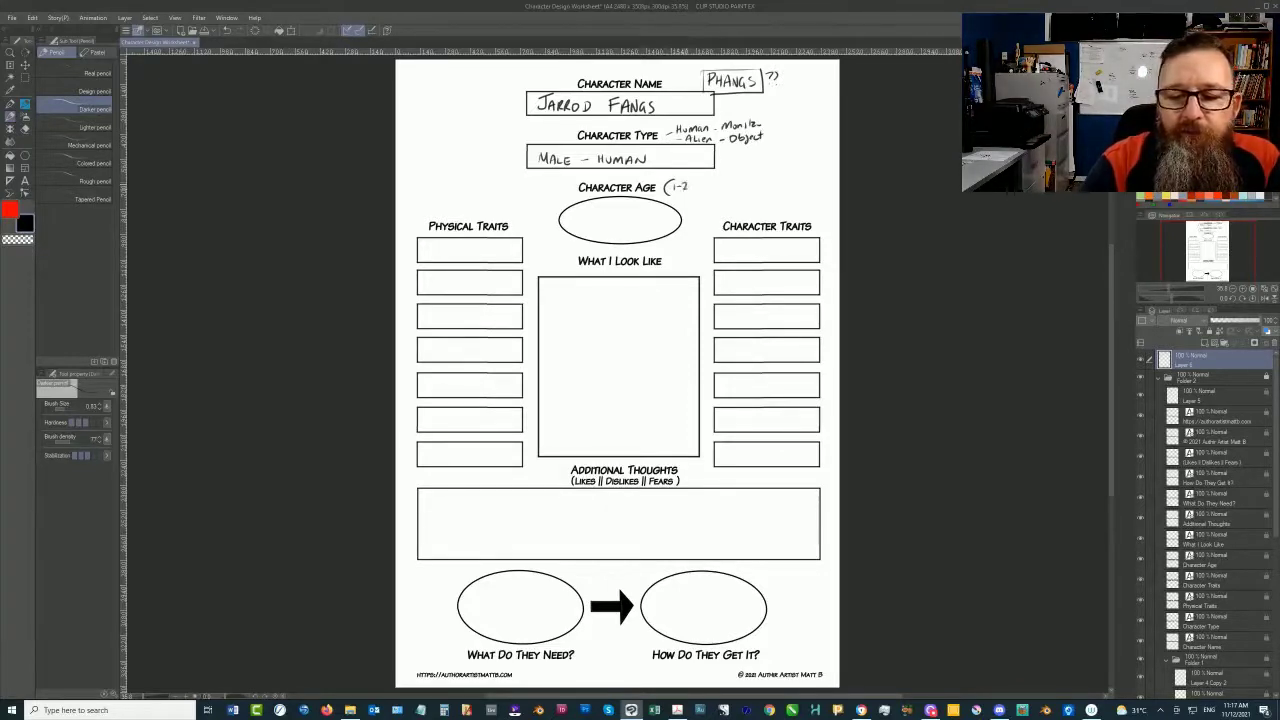
pyautogui.write('yrs)')
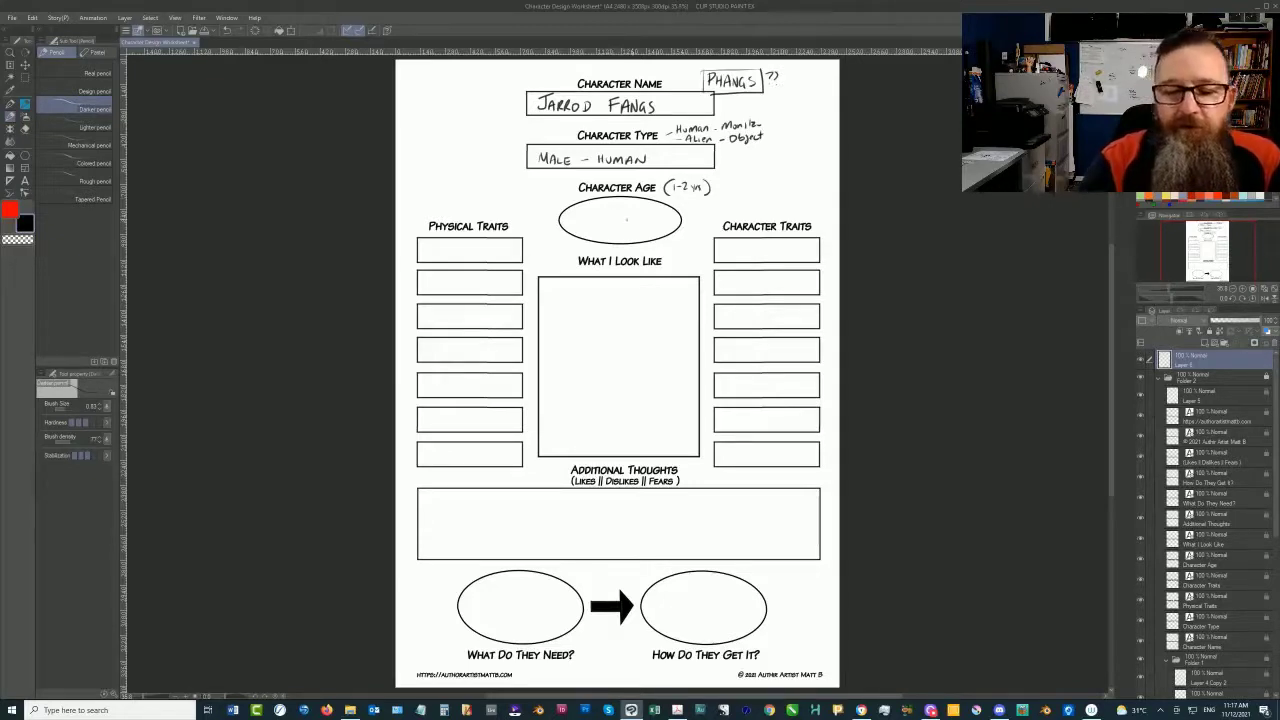
pyautogui.click(618, 220)
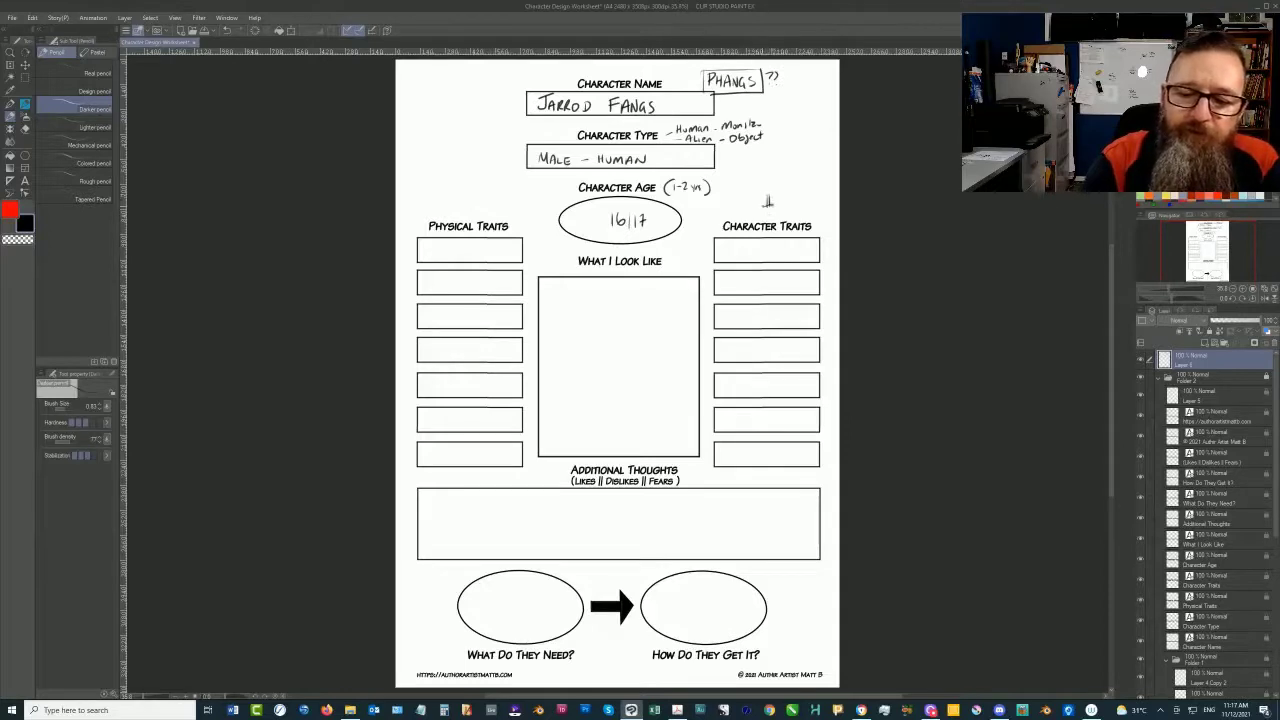
pyautogui.moveTo(768, 204)
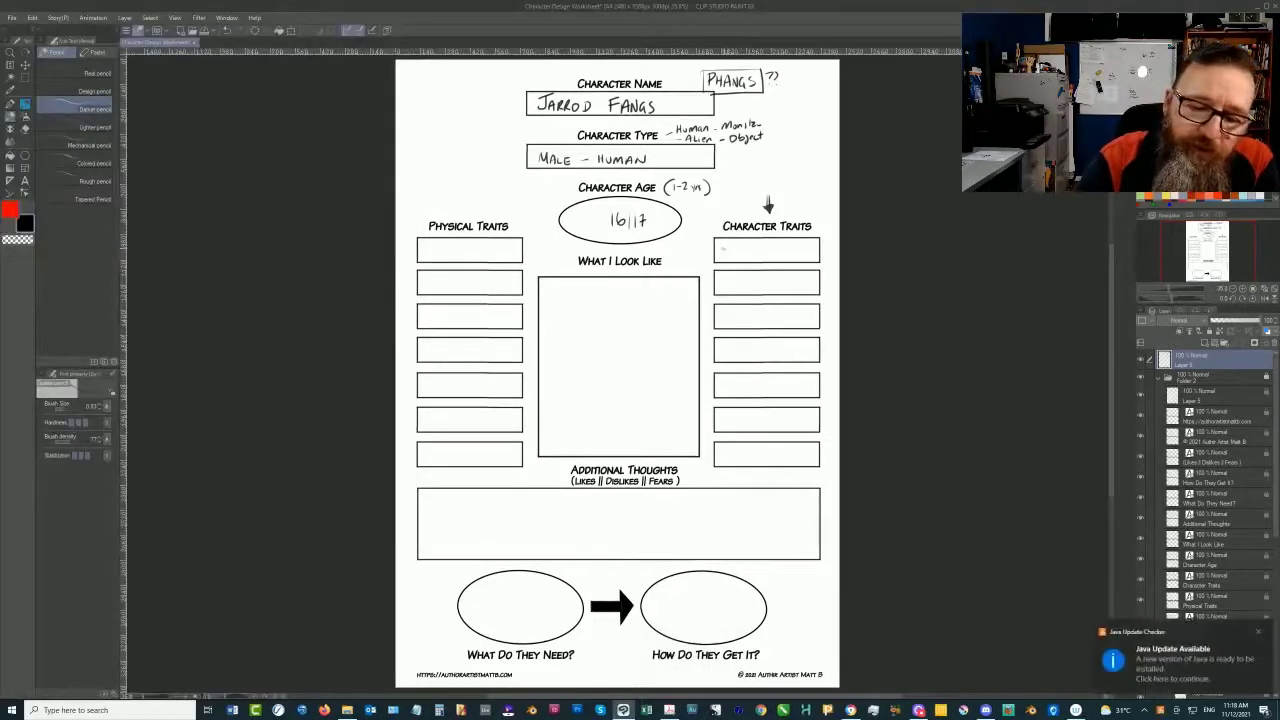
# Write the first traits, LONELY and INTELLIGENT, in the Character Traits column.
pyautogui.write('Coven')
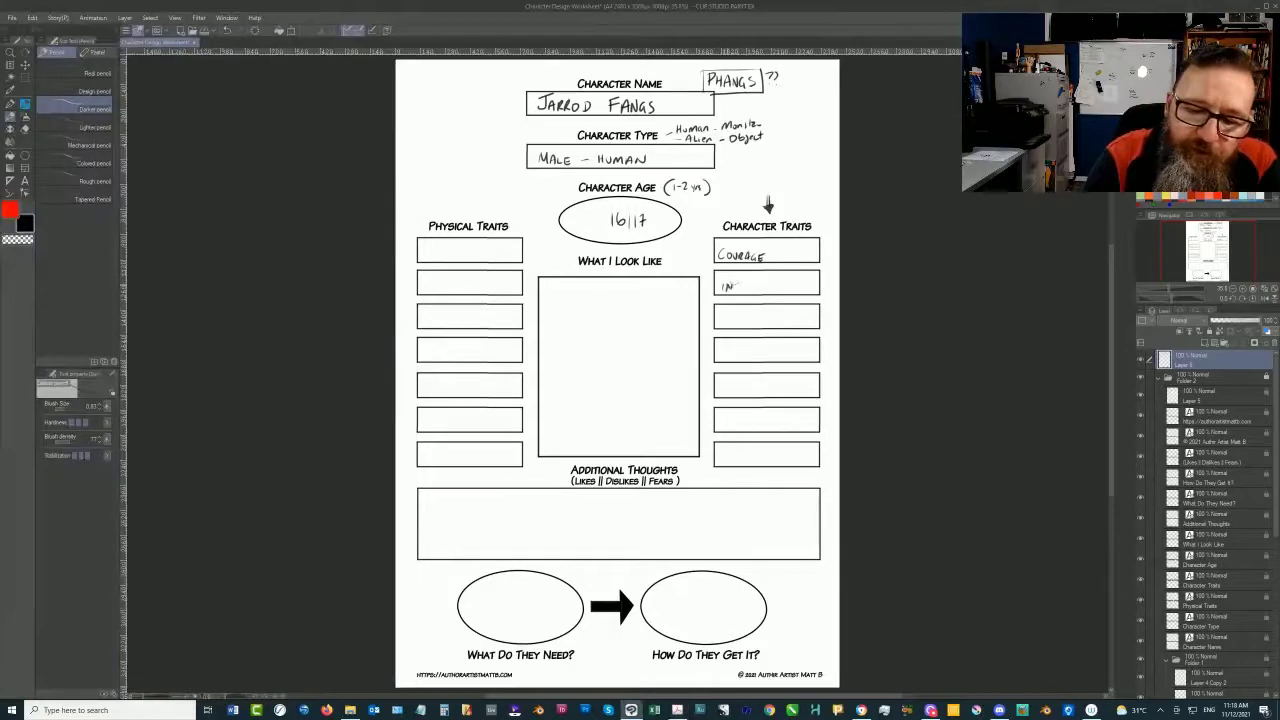
pyautogui.write('INTELLIG')
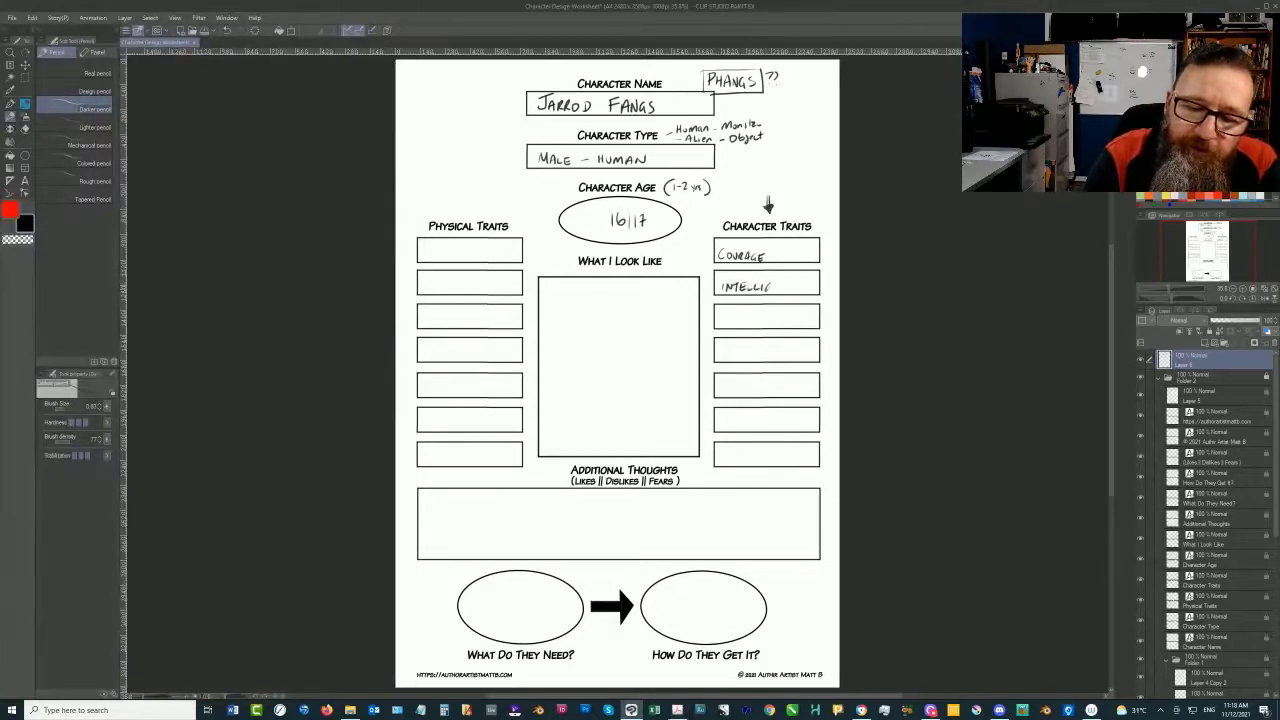
pyautogui.write('ENT')
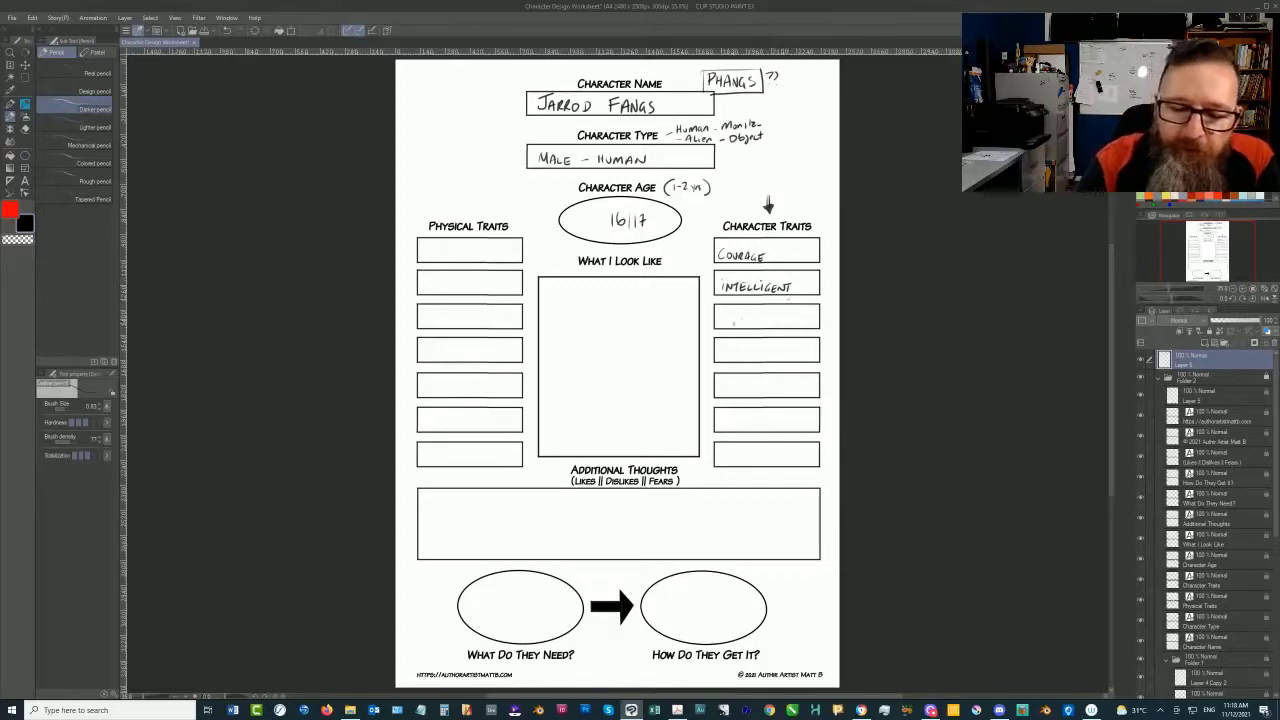
# Add QUIRKY and SHY / AWKWARD to the next Character Traits boxes.
pyautogui.click(732, 318)
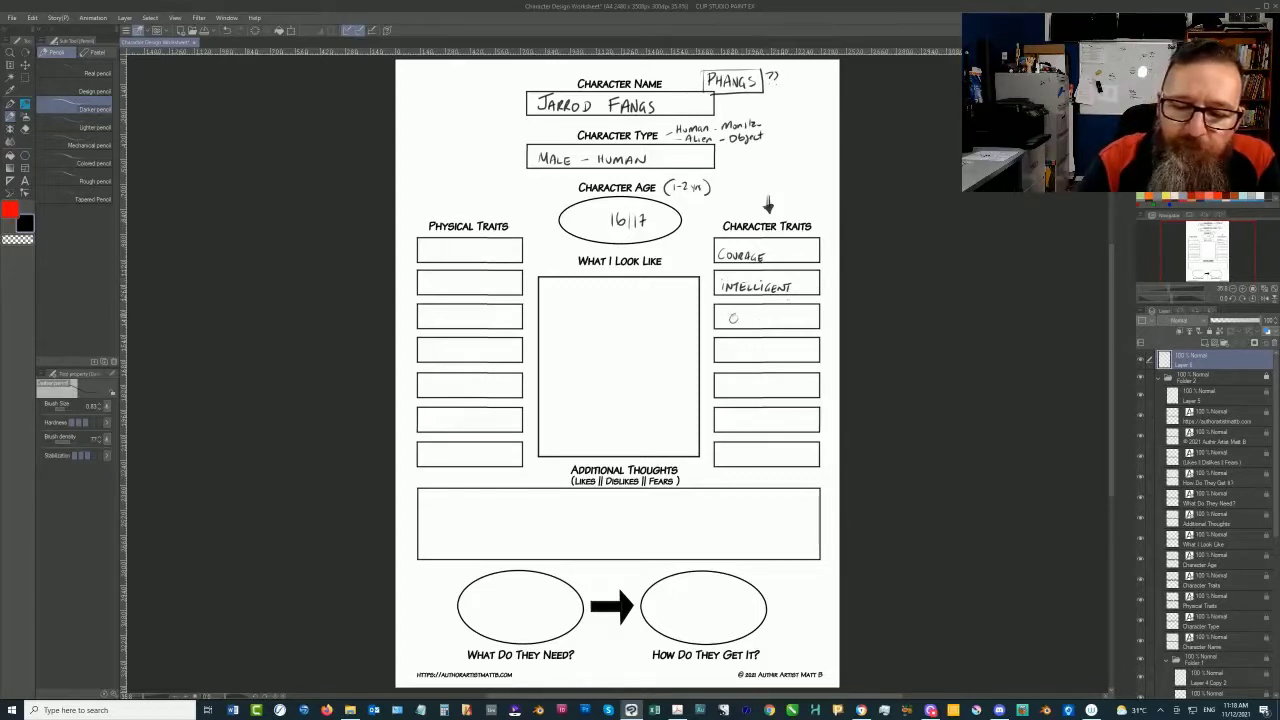
pyautogui.write('Quirk')
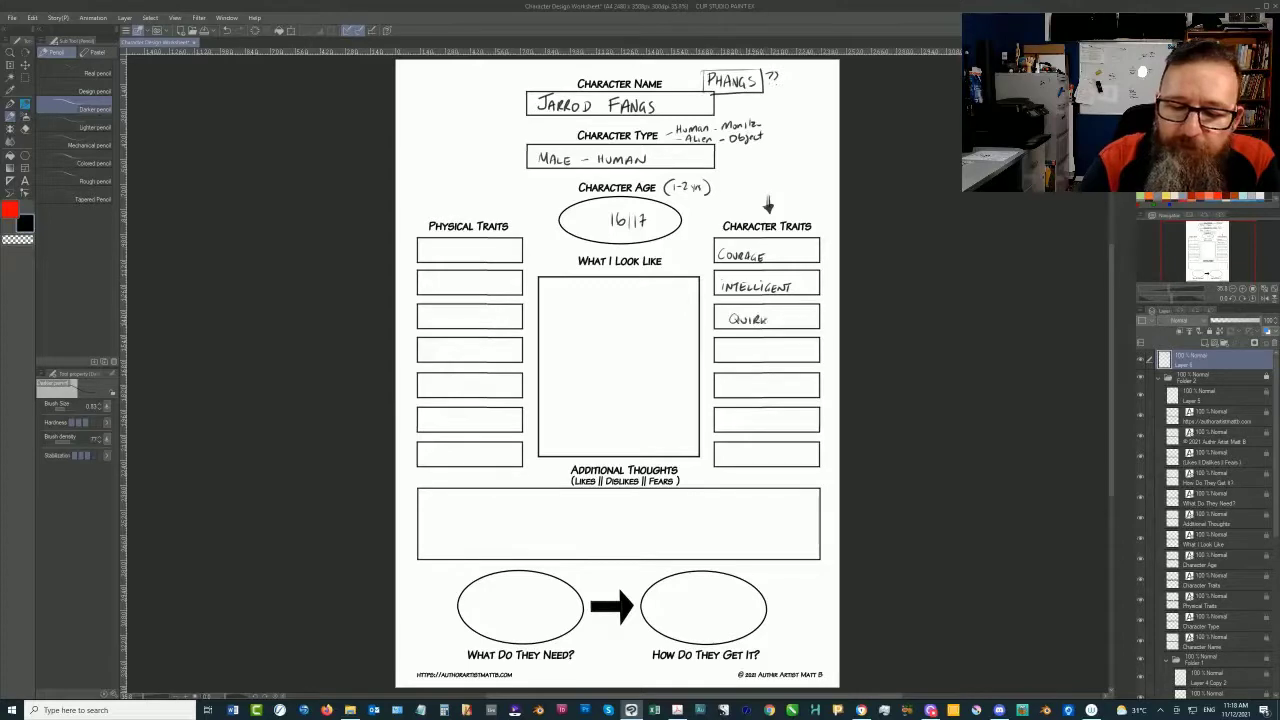
pyautogui.write('y')
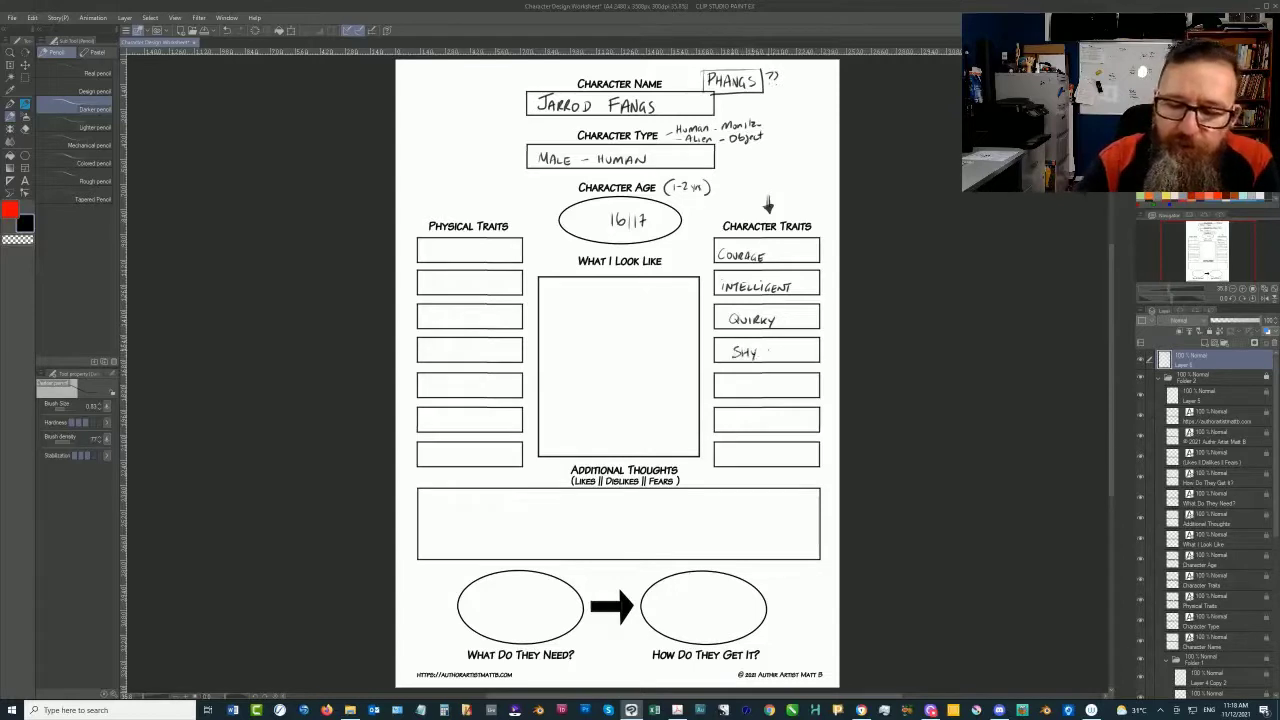
pyautogui.write('/AC')
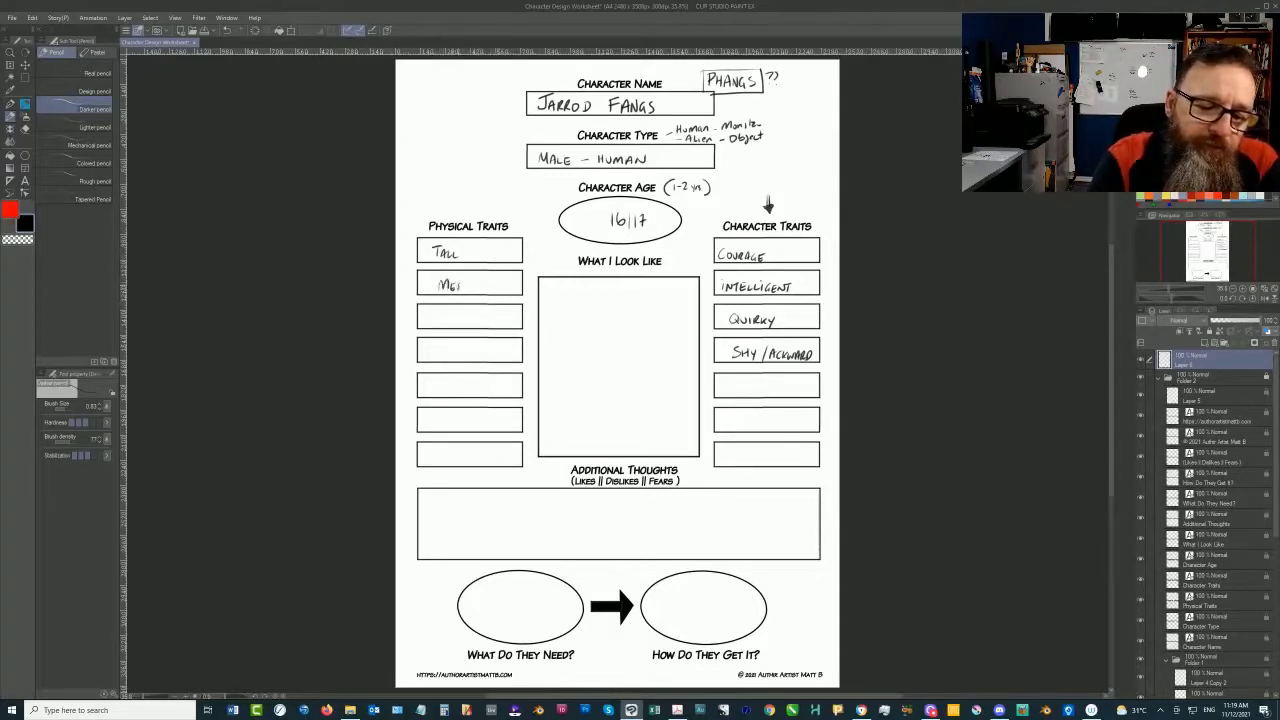
# Write TALL, MEDIUM BUILD, dark HAIR and SHIRT into the Physical Traits boxes.
pyautogui.write('MEDIUM BUILD')
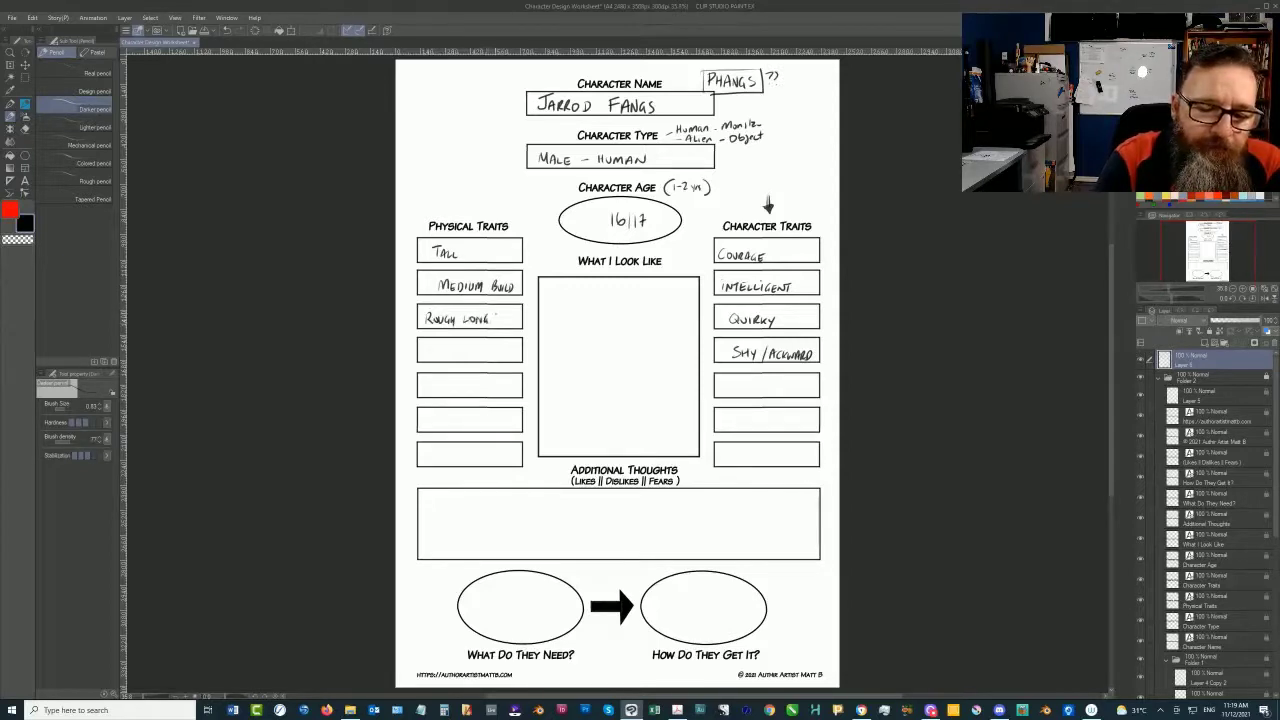
pyautogui.write('HAIR')
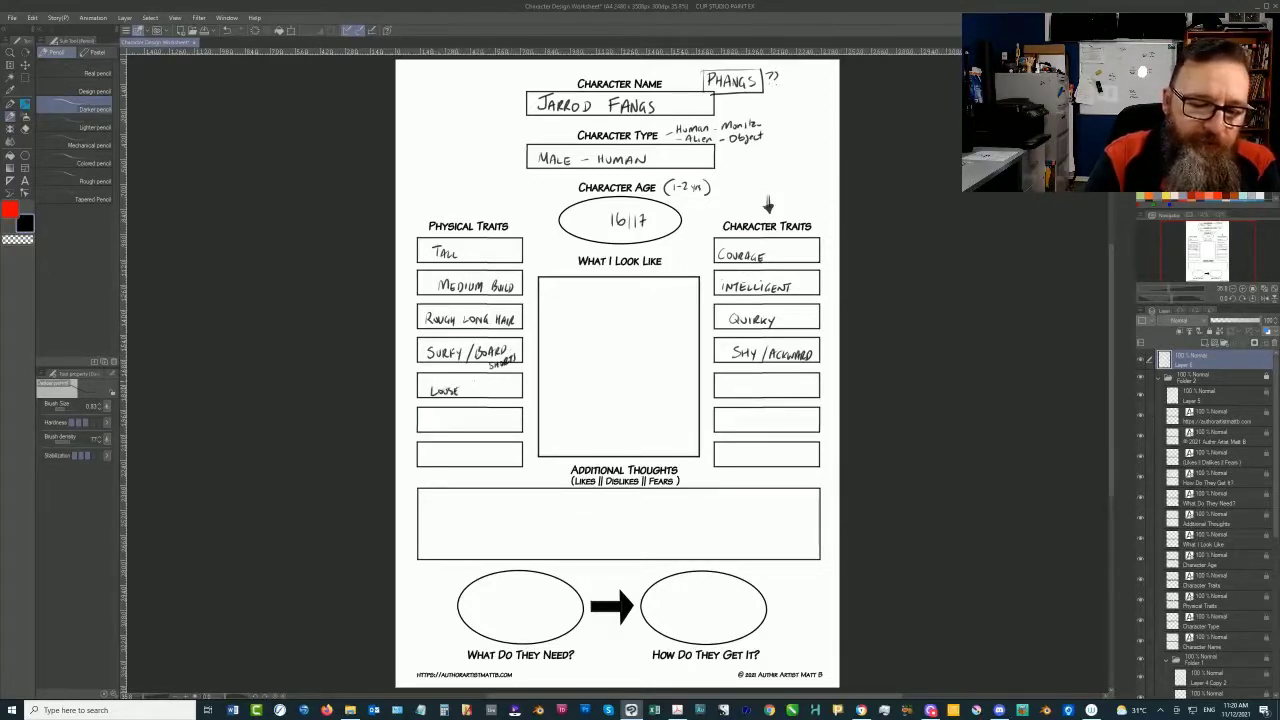
pyautogui.write('SHIRTS')
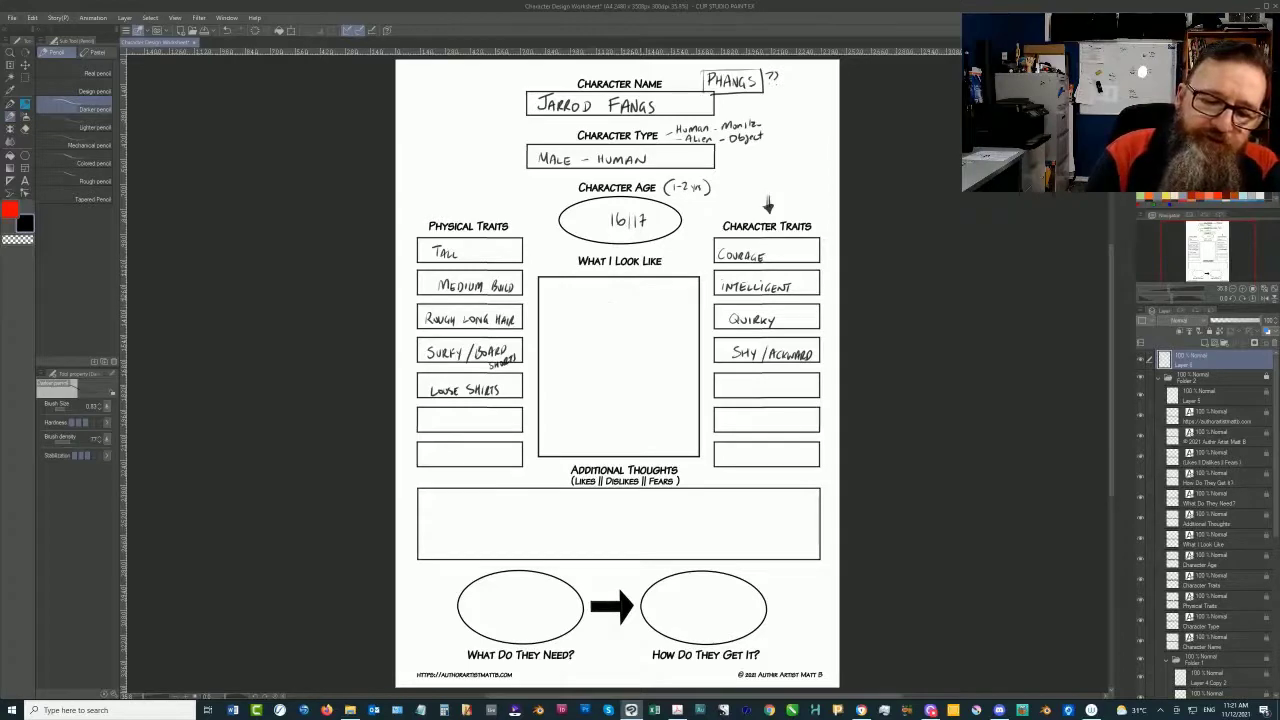
# Sketch a round head with the neck and body line running down inside the What I Look Like frame.
pyautogui.moveTo(600, 324); pyautogui.dragTo(640, 316)
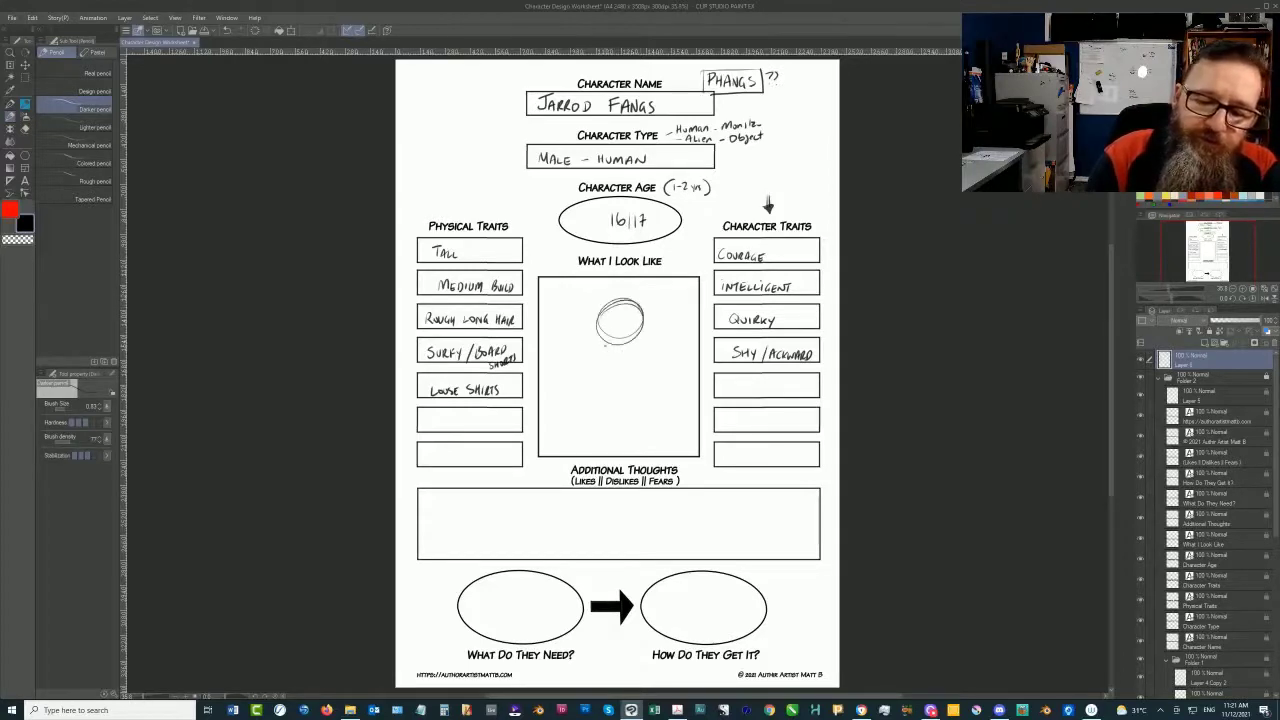
pyautogui.moveTo(620, 360); pyautogui.dragTo(616, 396)
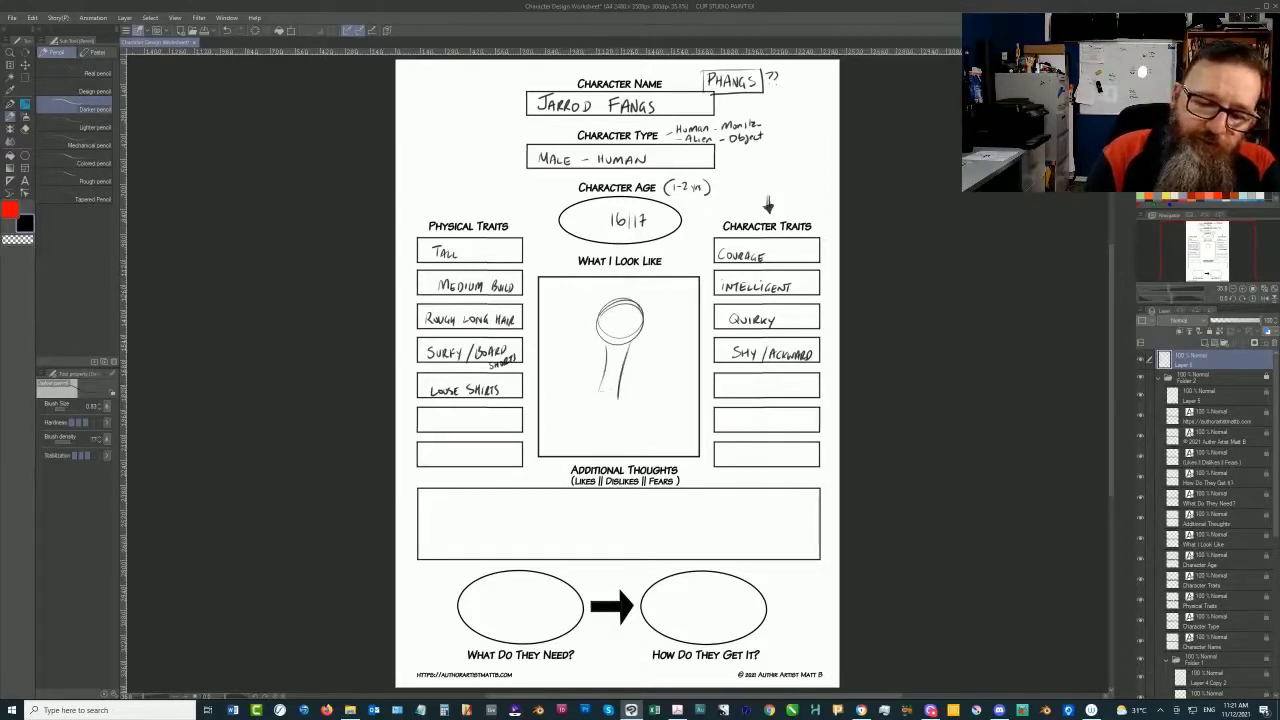
pyautogui.moveTo(616, 360); pyautogui.dragTo(610, 440)
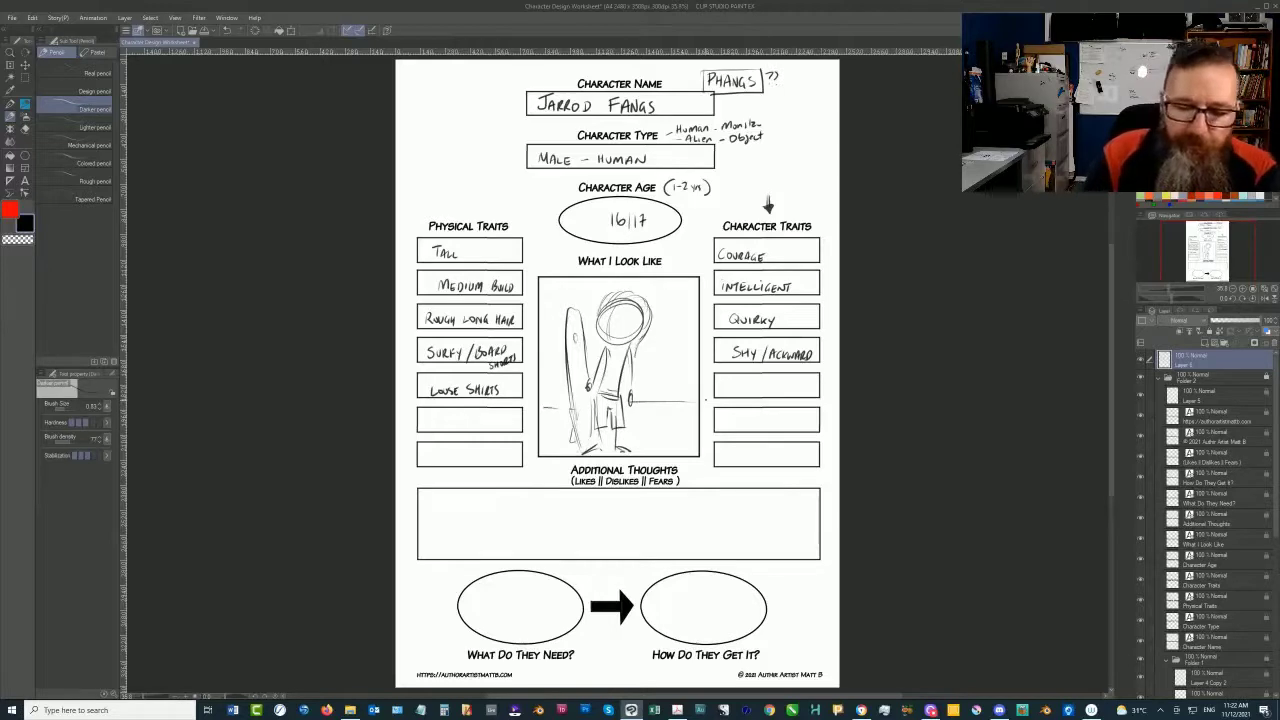
pyautogui.moveTo(544, 476)
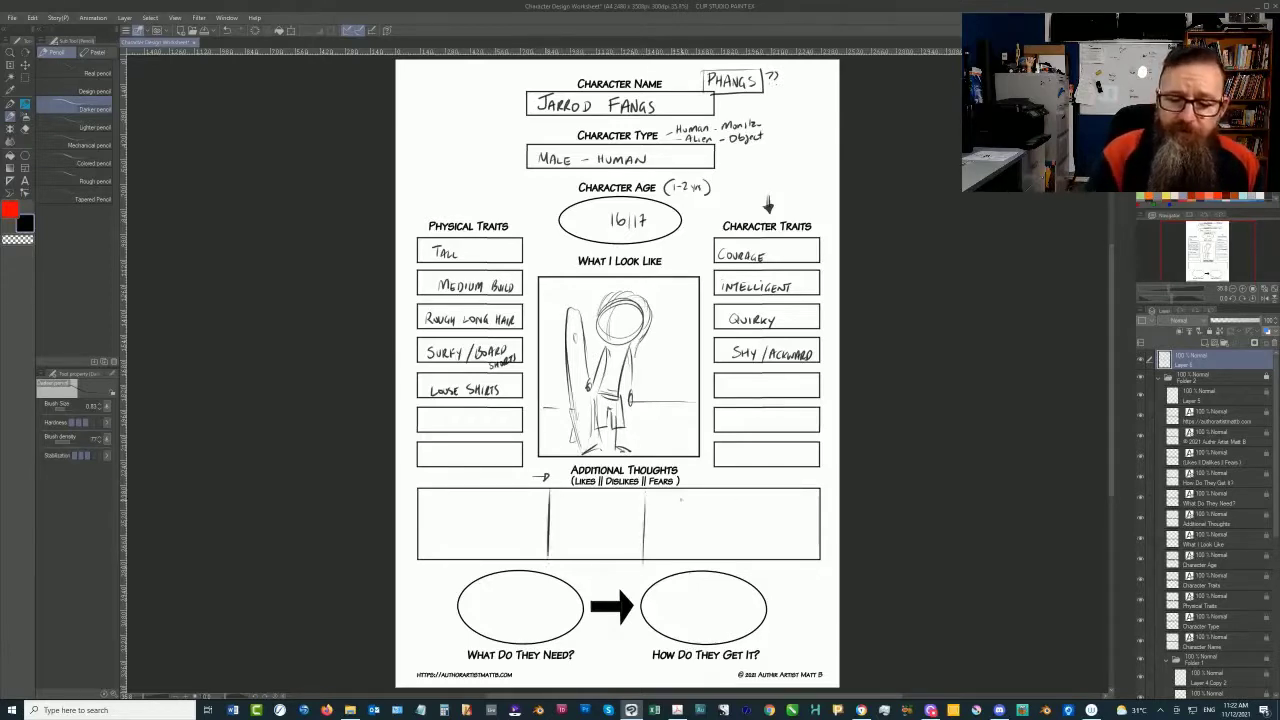
# Divide the Additional Thoughts box and write CROWDS / LOTS OF PEOPLE as fears in the right part.
pyautogui.click(664, 504)
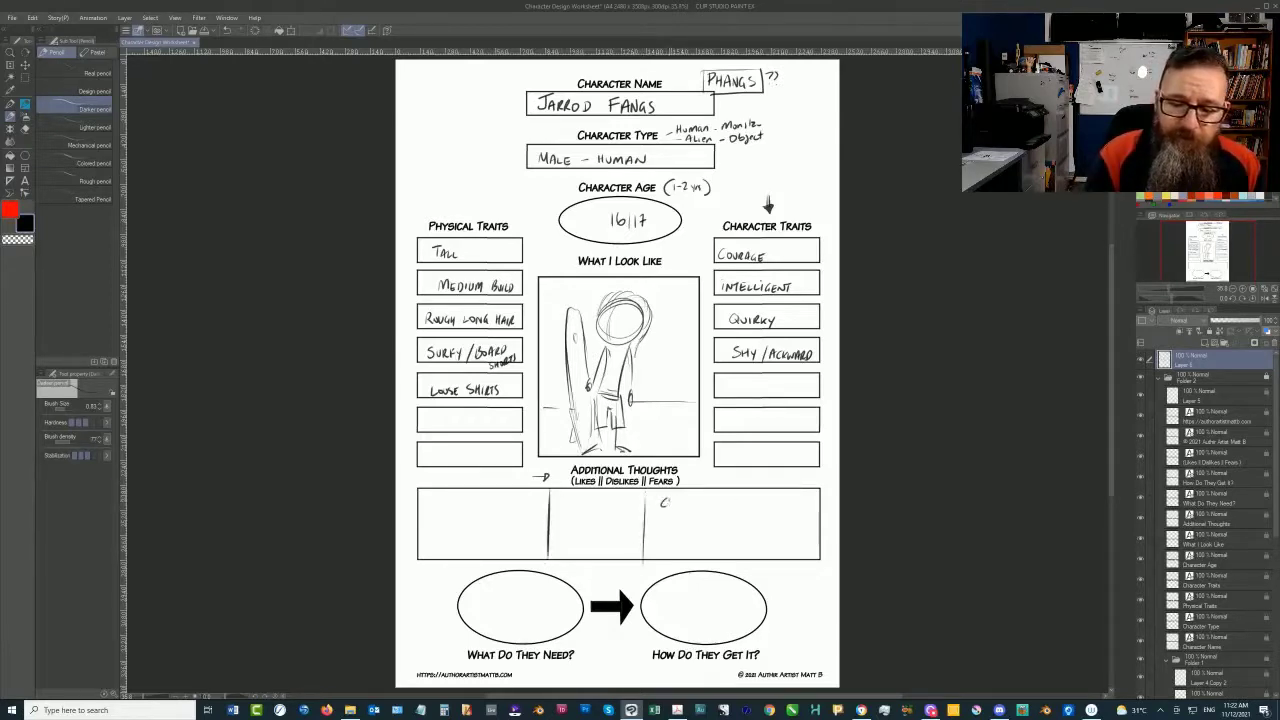
pyautogui.write('CROWDS')
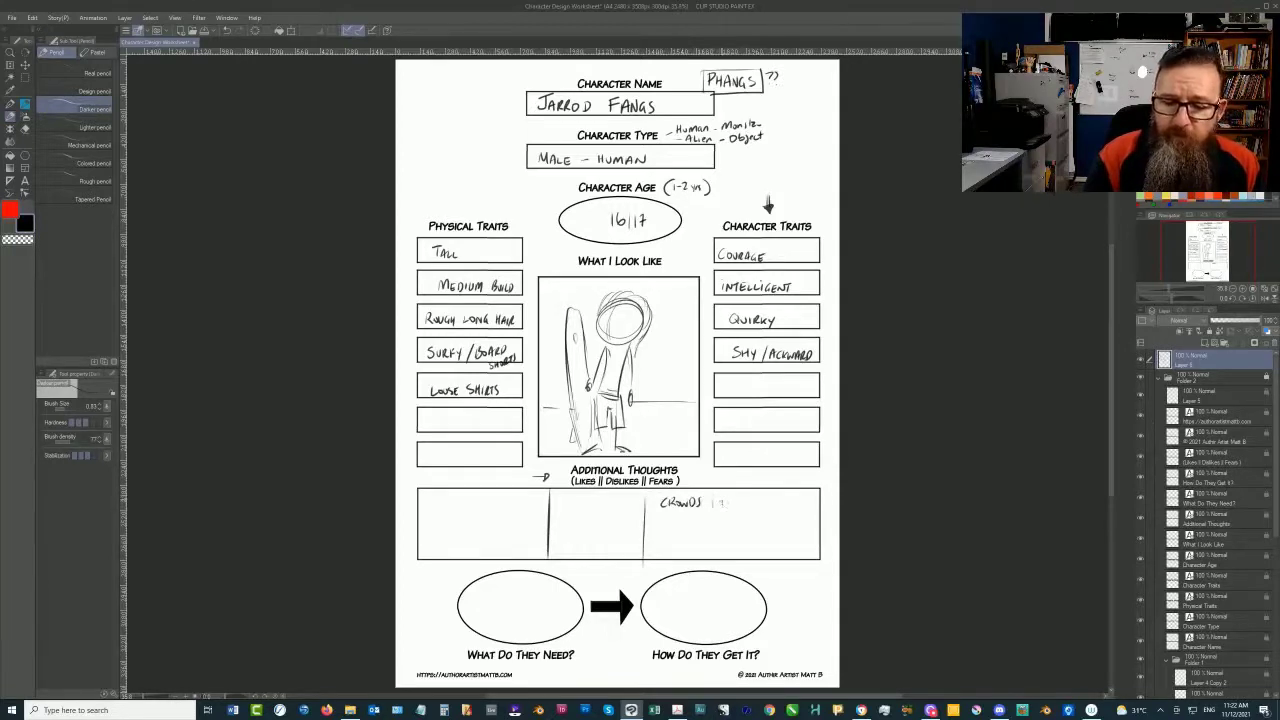
pyautogui.write('LOTS OF PEOPLE')
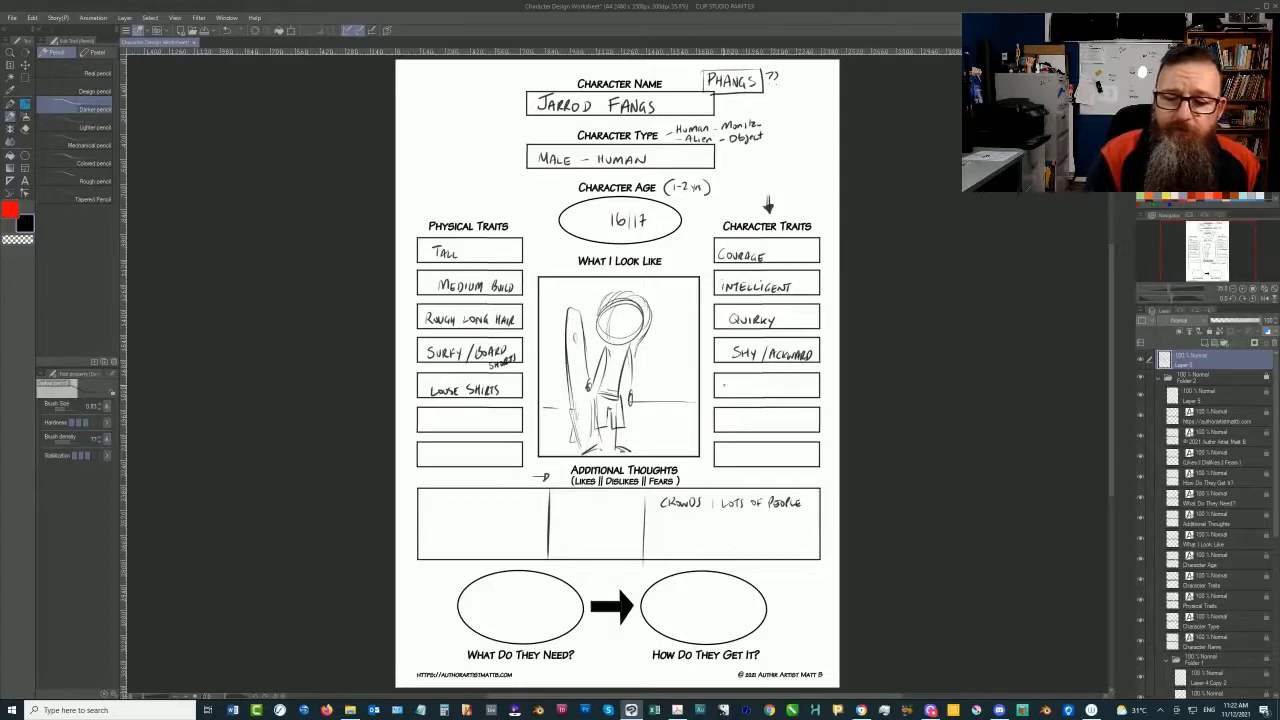
# Add two more character traits such as Doesn't HURT in the right-hand column.
pyautogui.write('Do')
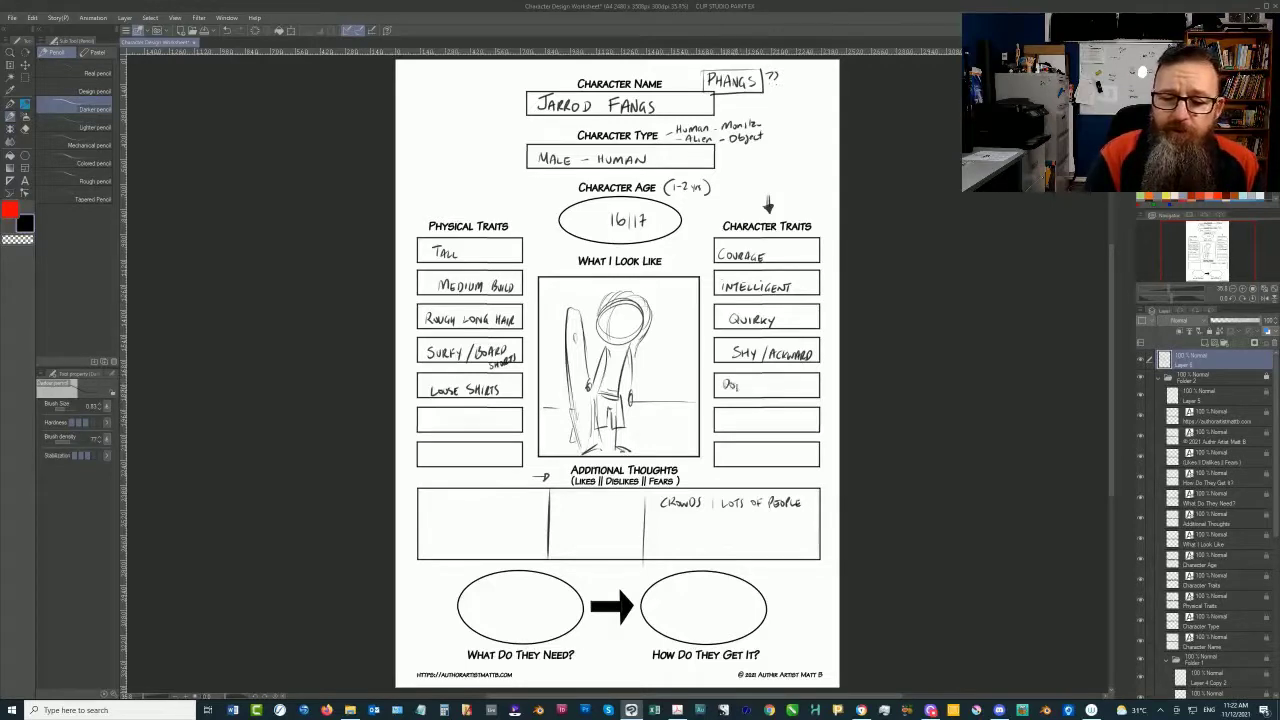
pyautogui.write("Doesn't")
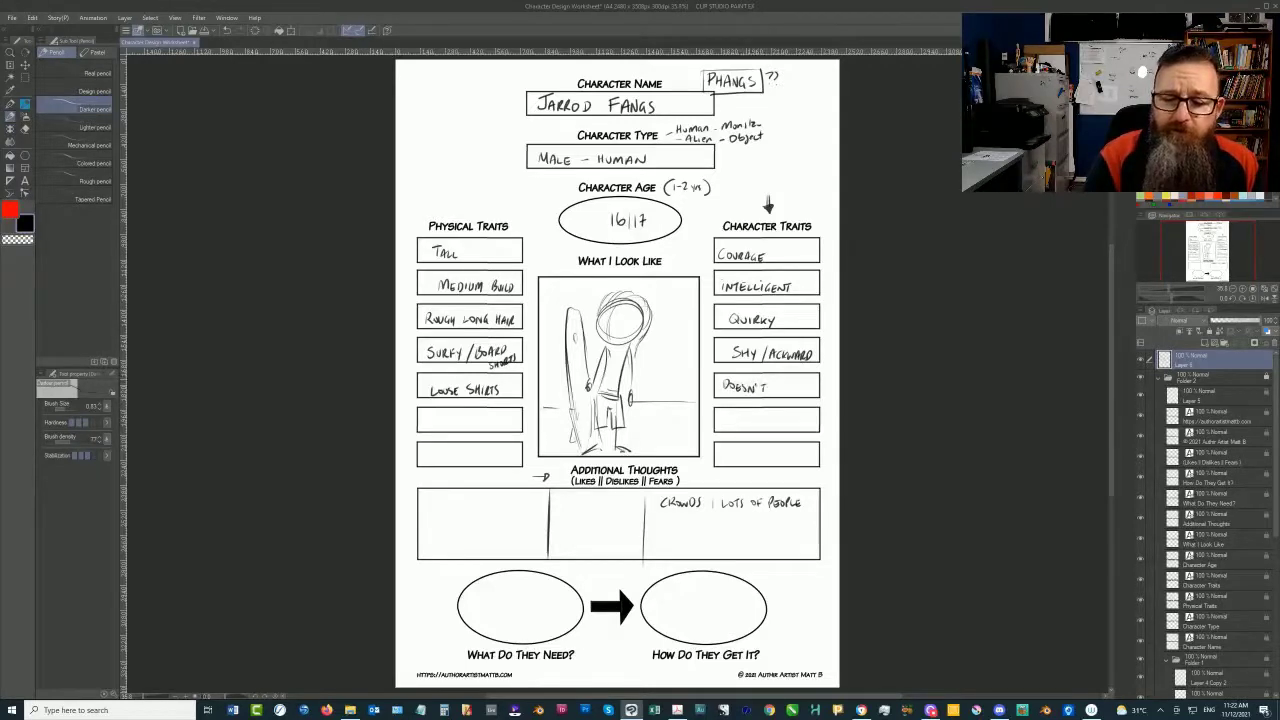
pyautogui.write('HURT')
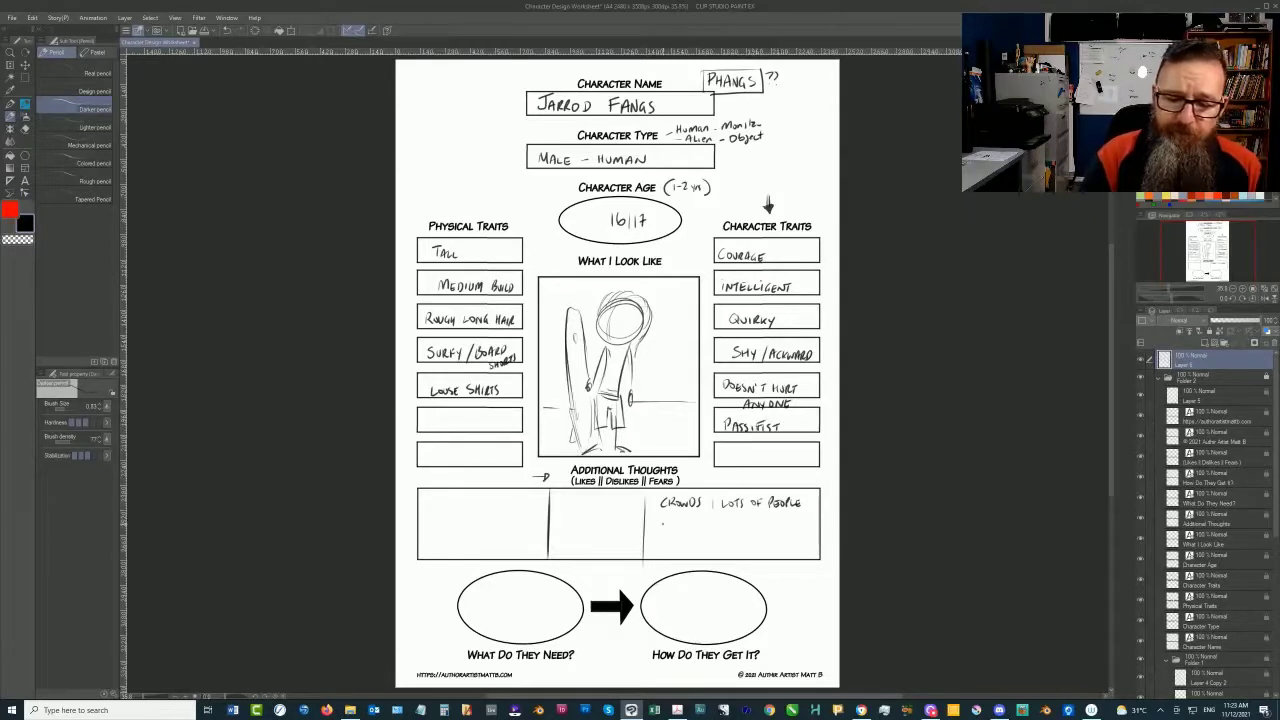
pyautogui.write('Fi')
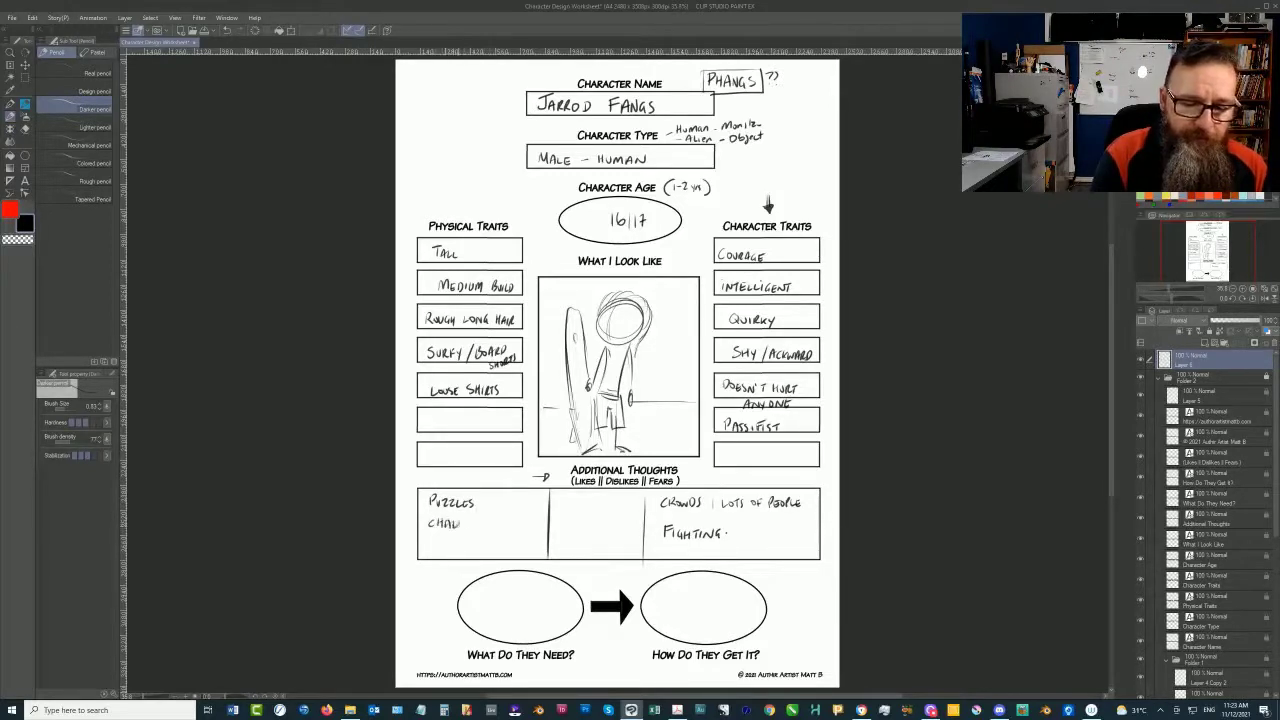
# Write the likes puzzles, CHALLENGES and READING in the left part of Additional Thoughts.
pyautogui.write('CHALLENGES')
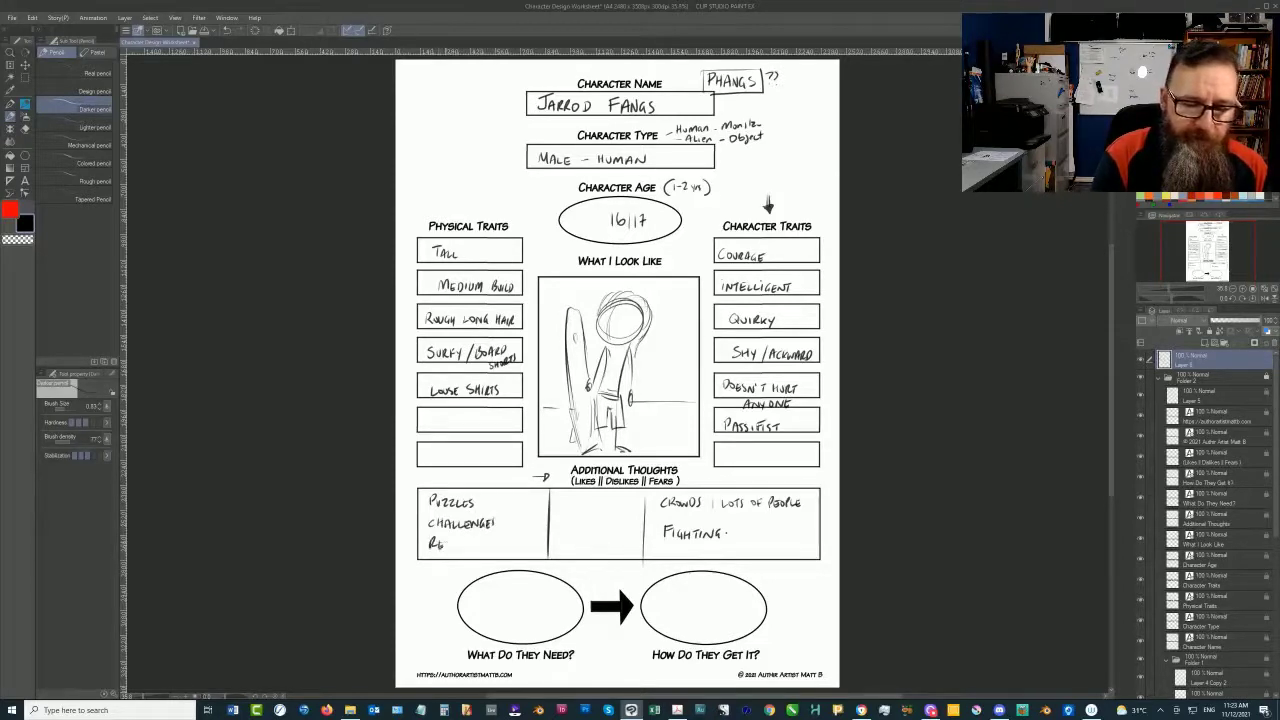
pyautogui.write('READING')
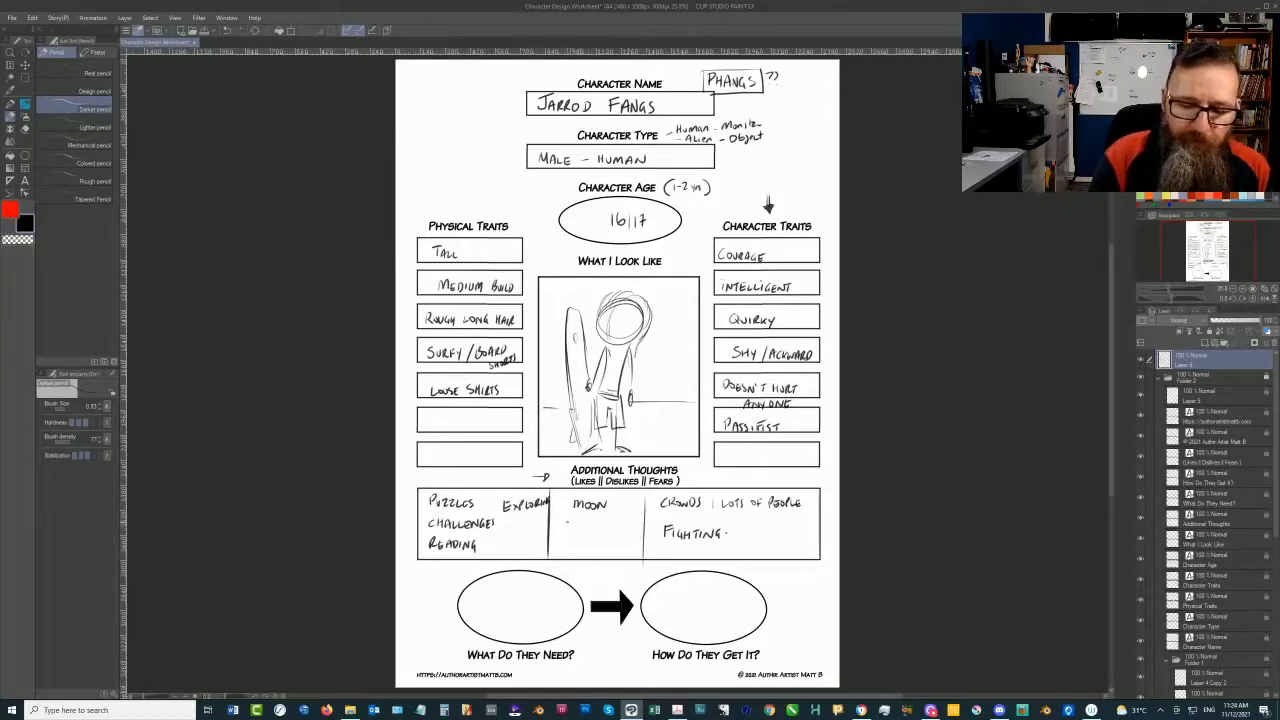
# Write dislikes like LARGE GROUPS in the middle part and FIGHTING among the fears.
pyautogui.write('LARP')
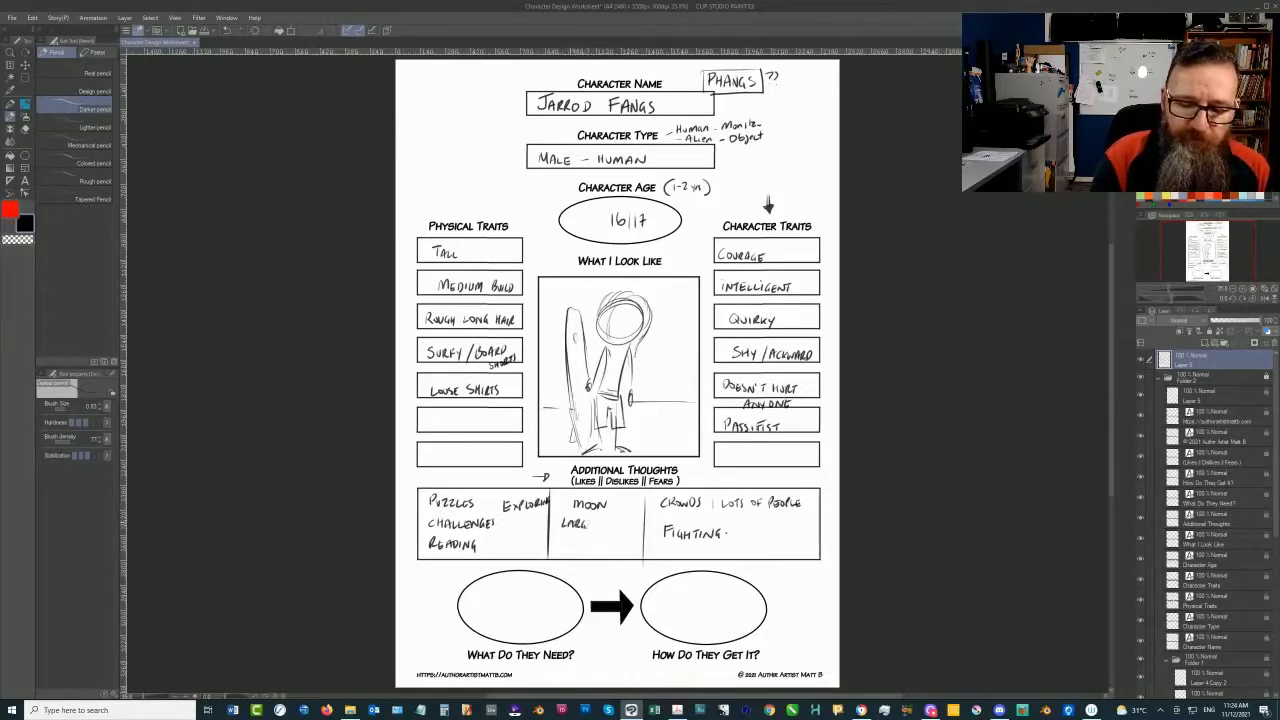
pyautogui.write('GROUPS')
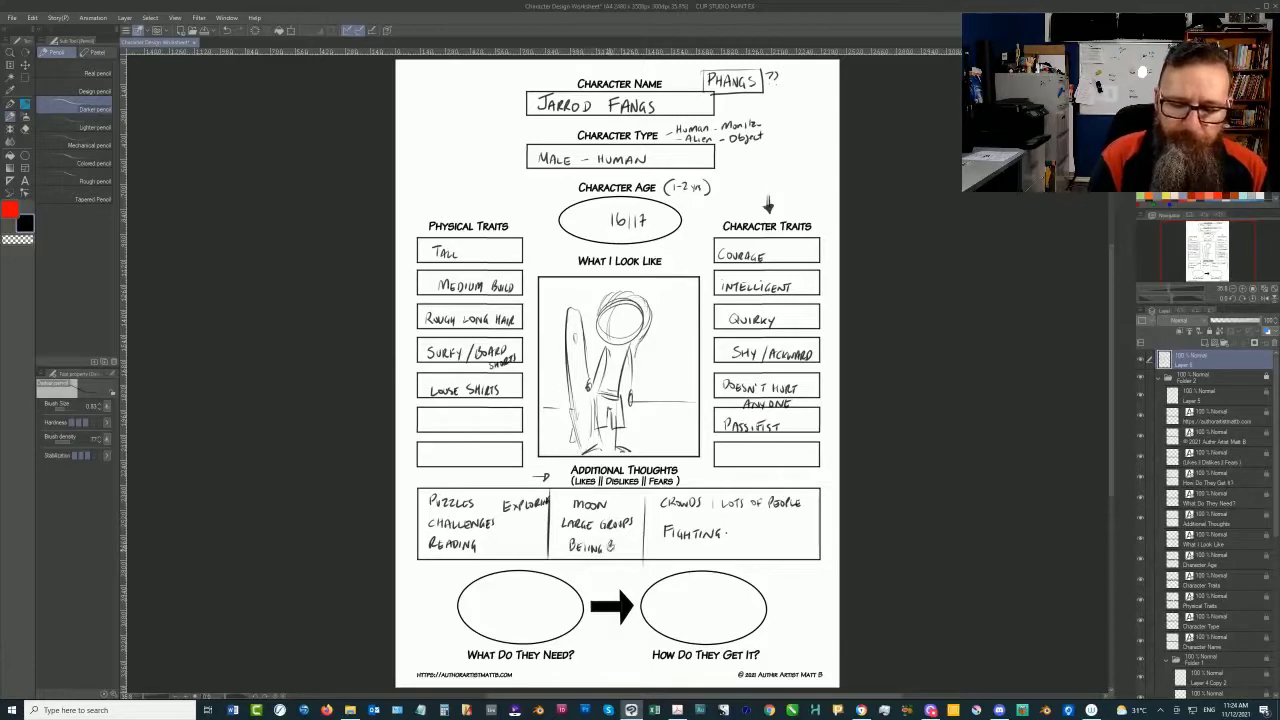
pyautogui.click(600, 548)
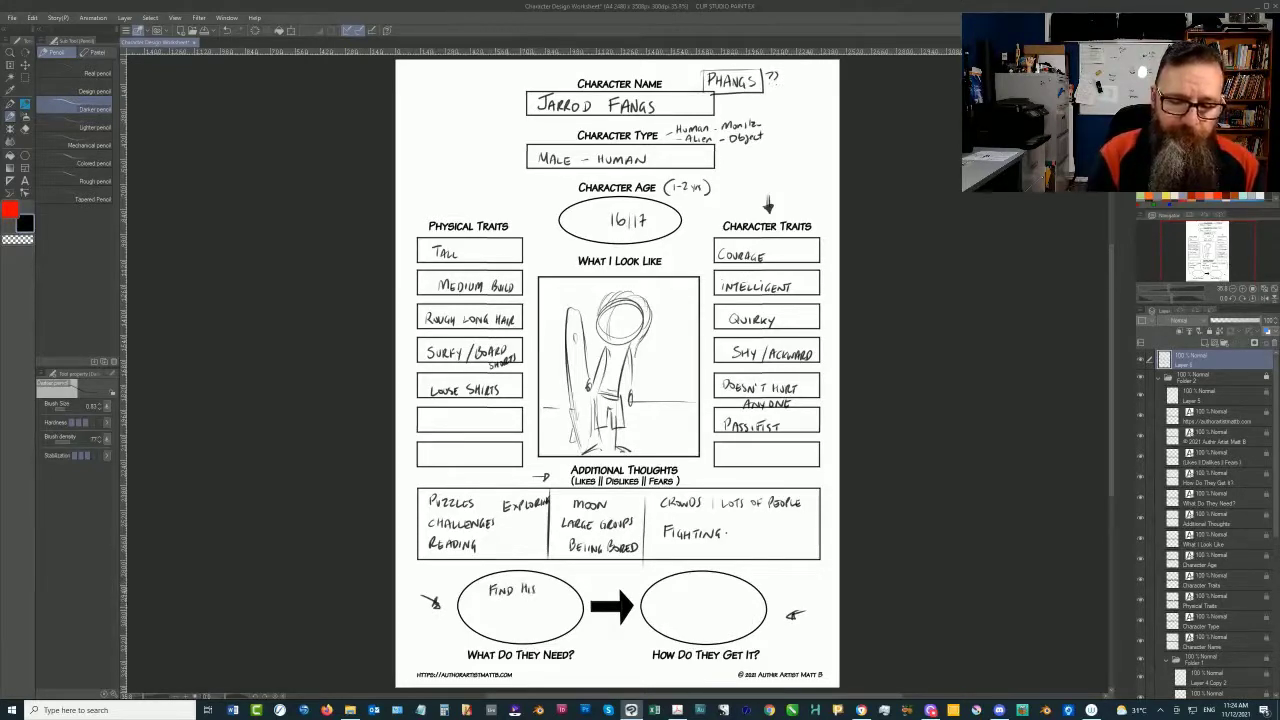
# Write FIND HIS WAY ? inside the left What Do They Need oval.
pyautogui.click(510, 608)
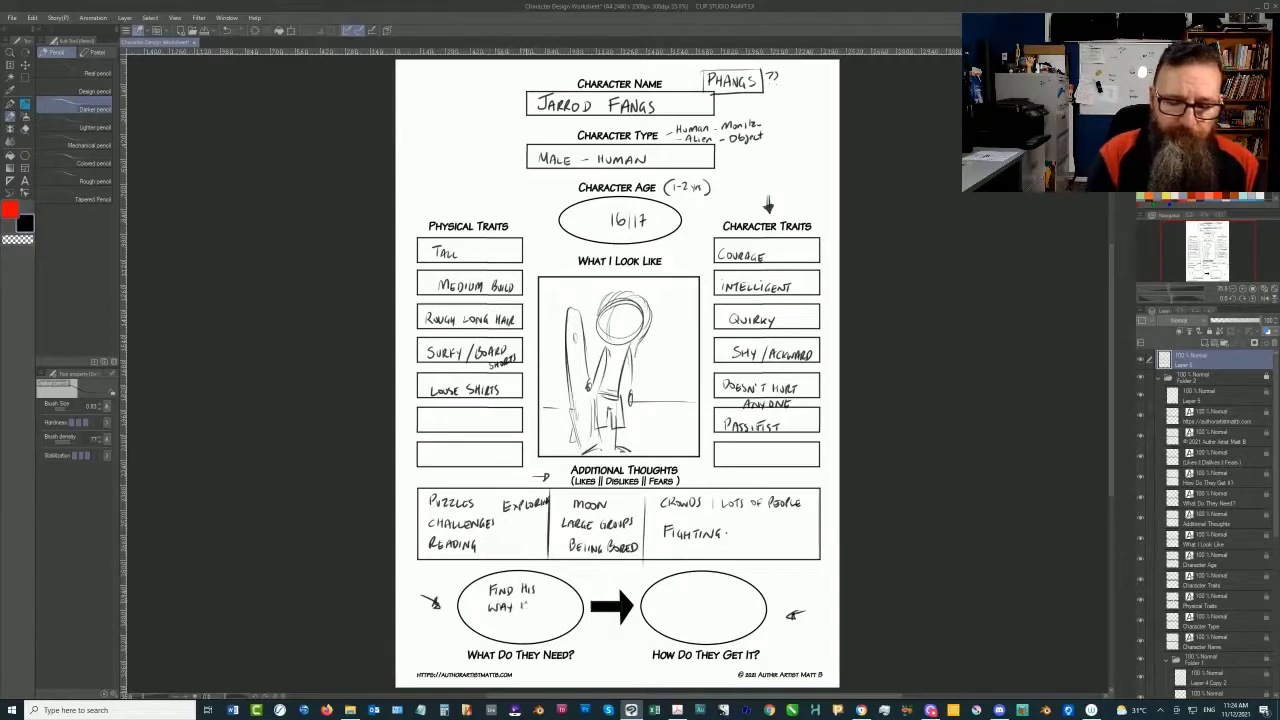